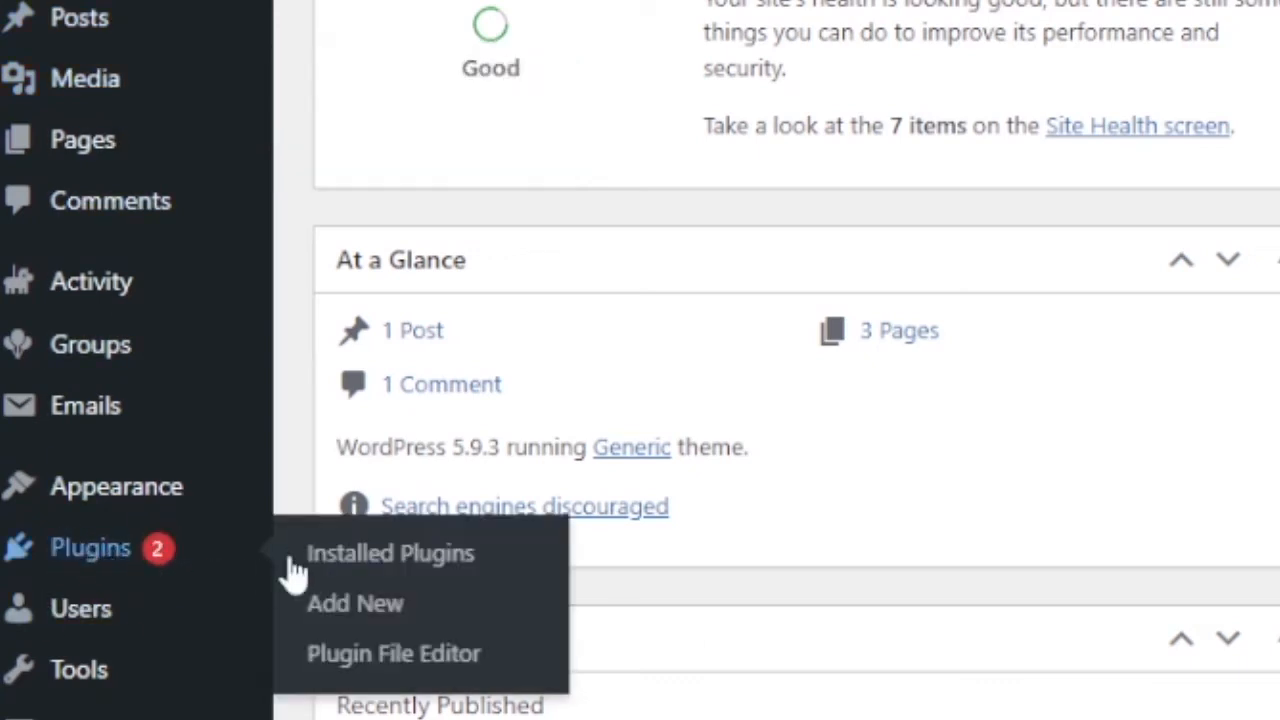
{"action": "mouse_move", "coordinate": [356, 604]}
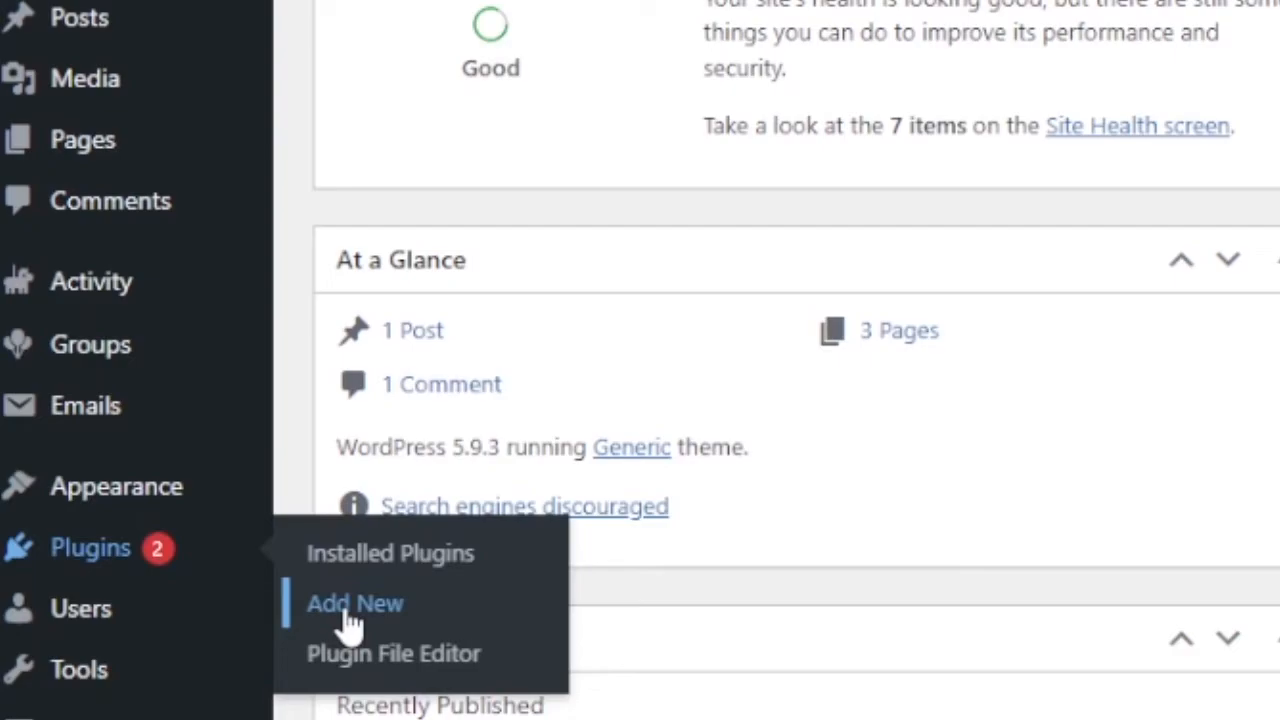
Step: Search the plugin directory for 'newsplugin' and install the NewsPlugin card
{"action": "type", "text": "news"}
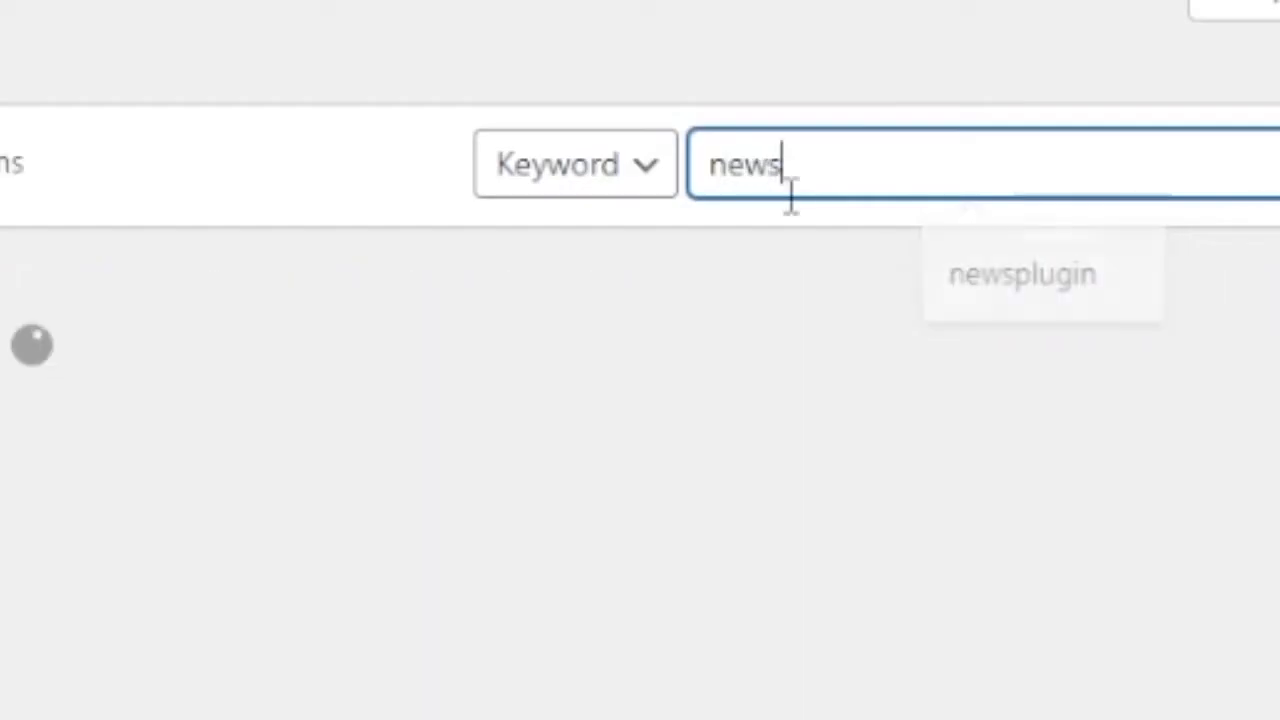
{"action": "left_click", "coordinate": [1020, 274]}
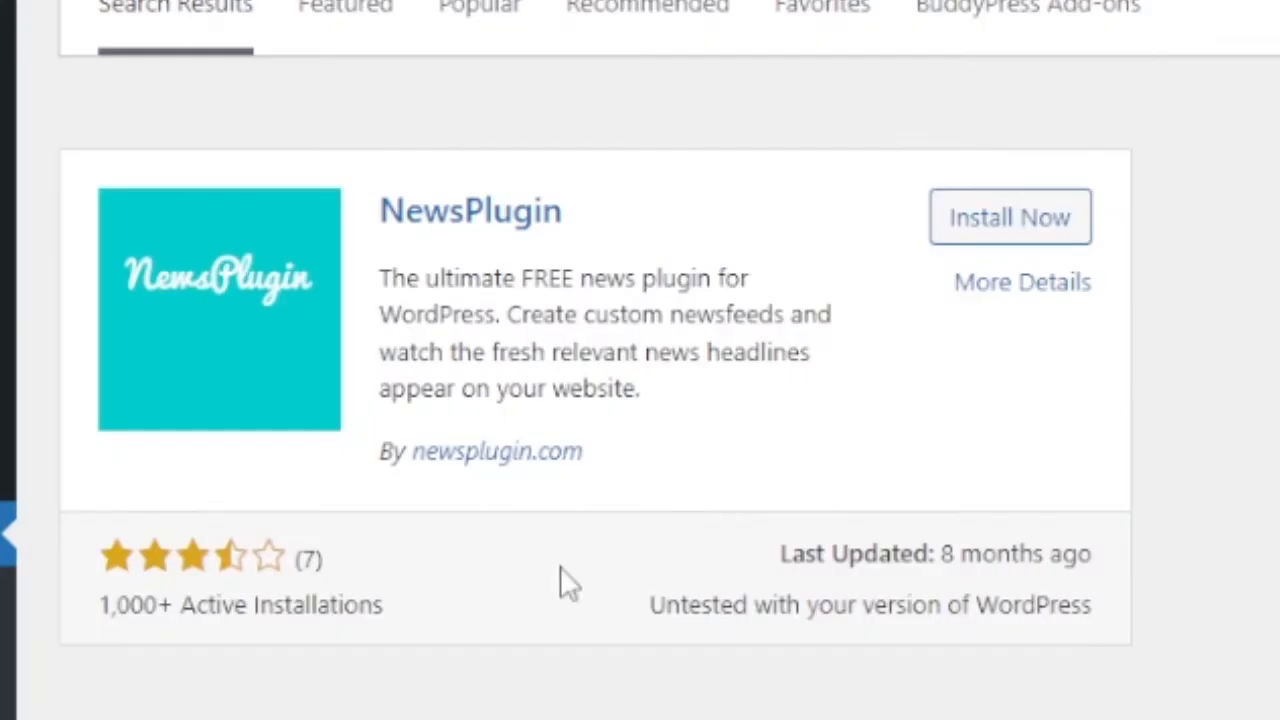
{"action": "mouse_move", "coordinate": [950, 264]}
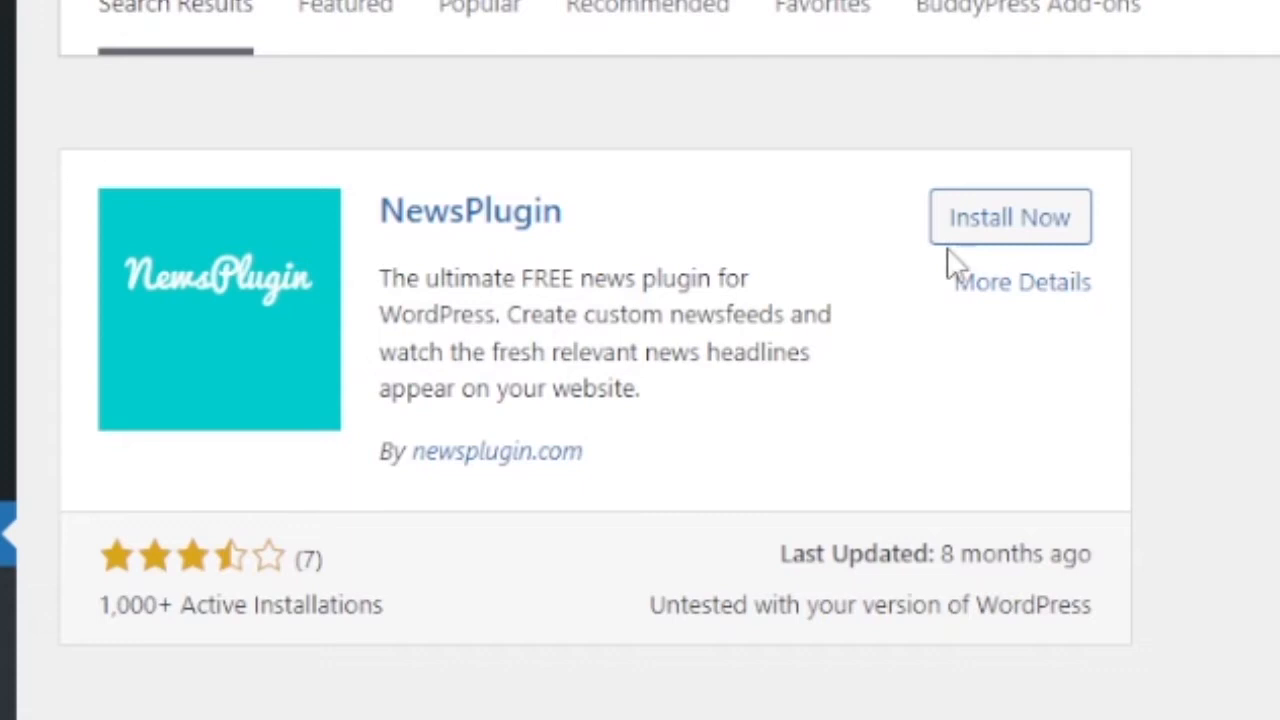
{"action": "left_click", "coordinate": [1008, 216]}
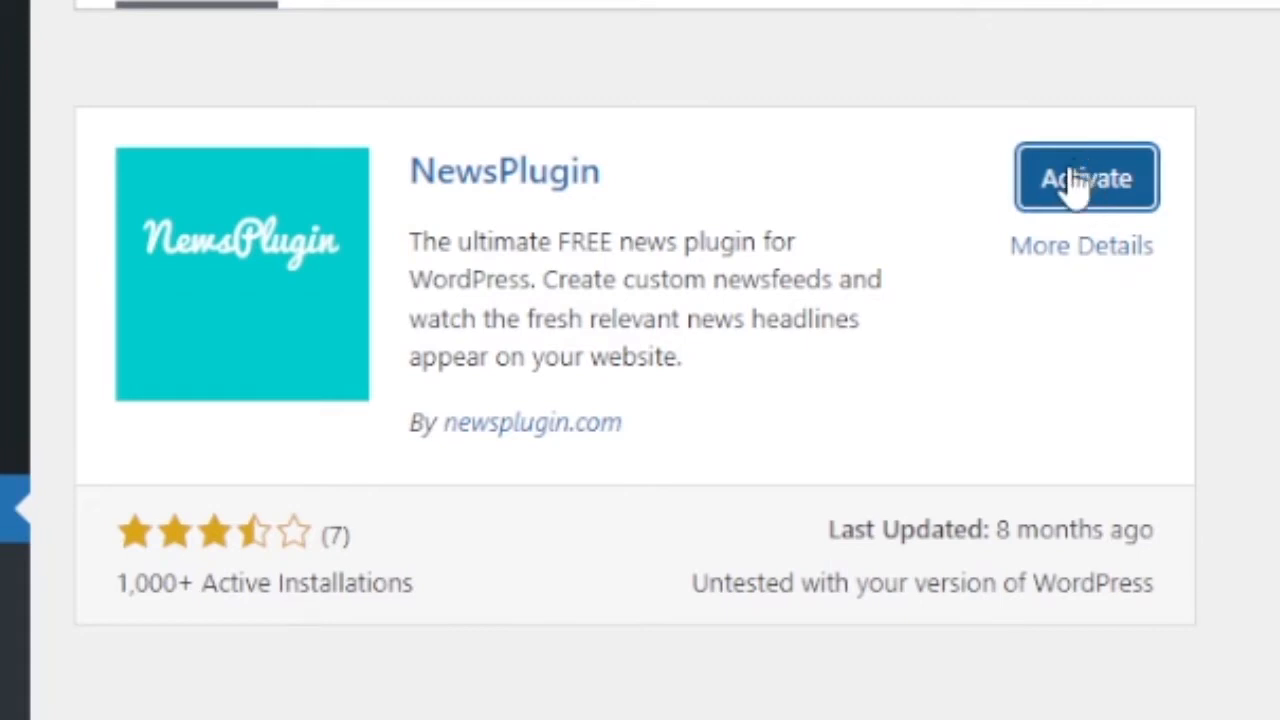
Step: Activate NewsPlugin and go to its settings' Activate NewsPlugin section with the key field
{"action": "left_click", "coordinate": [1086, 178]}
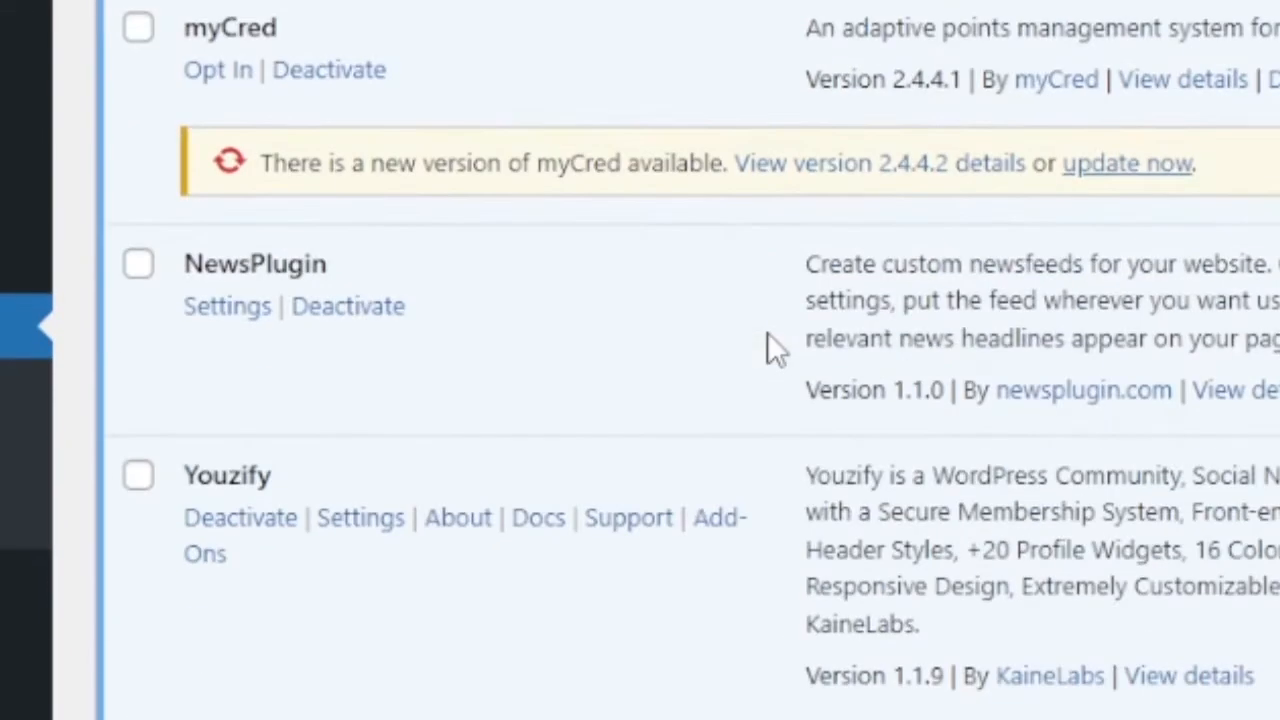
{"action": "mouse_move", "coordinate": [200, 270]}
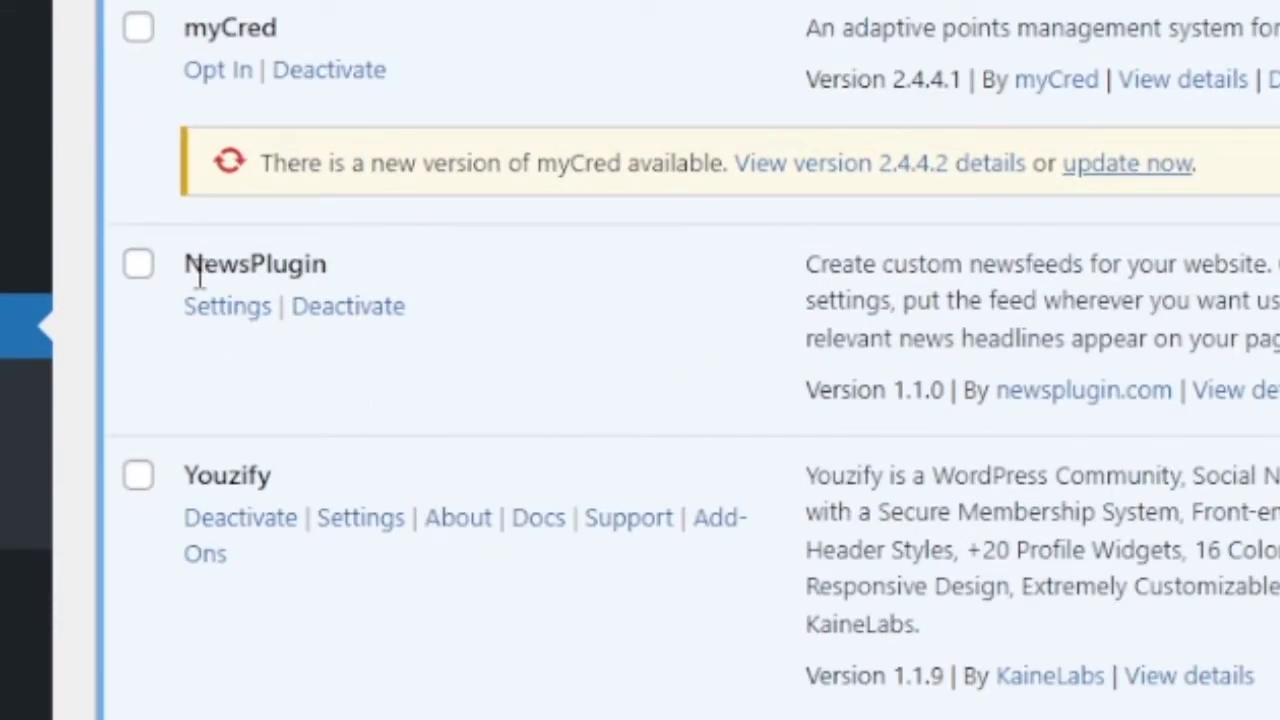
{"action": "mouse_move", "coordinate": [290, 350]}
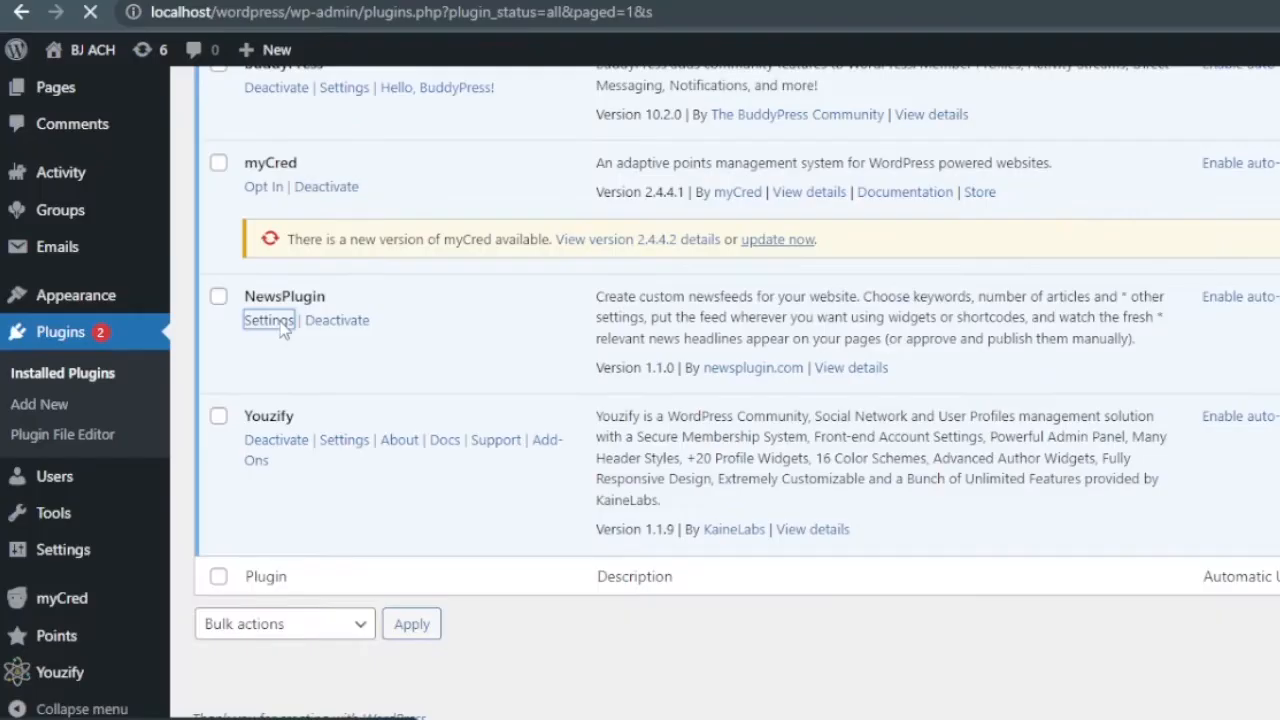
{"action": "left_click", "coordinate": [268, 320]}
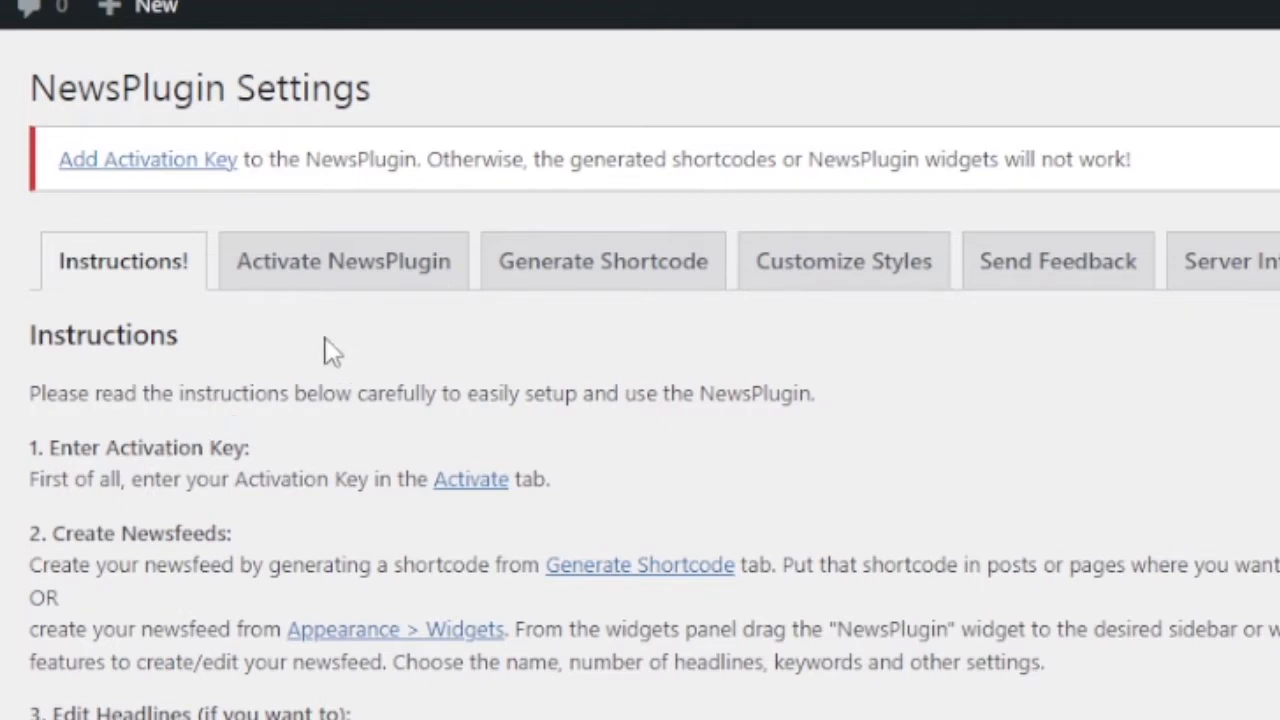
{"action": "mouse_move", "coordinate": [244, 304]}
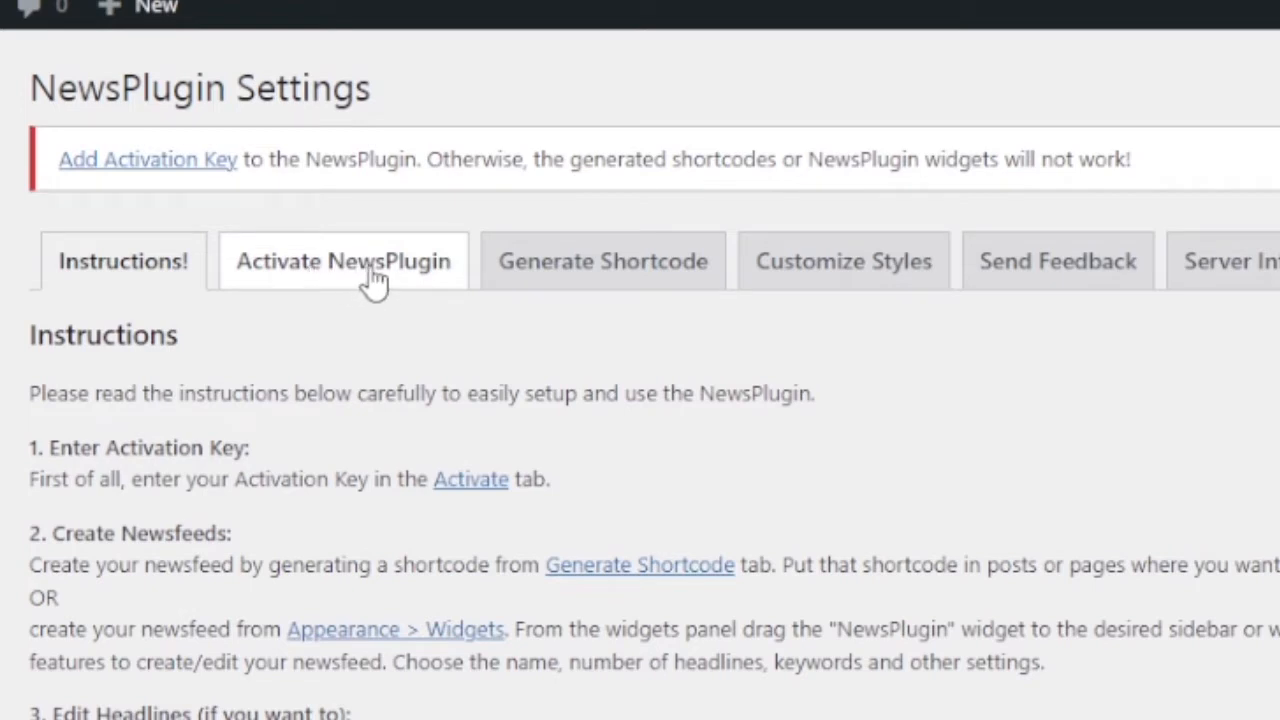
{"action": "left_click_drag", "start_coordinate": [280, 160], "coordinate": [596, 160]}
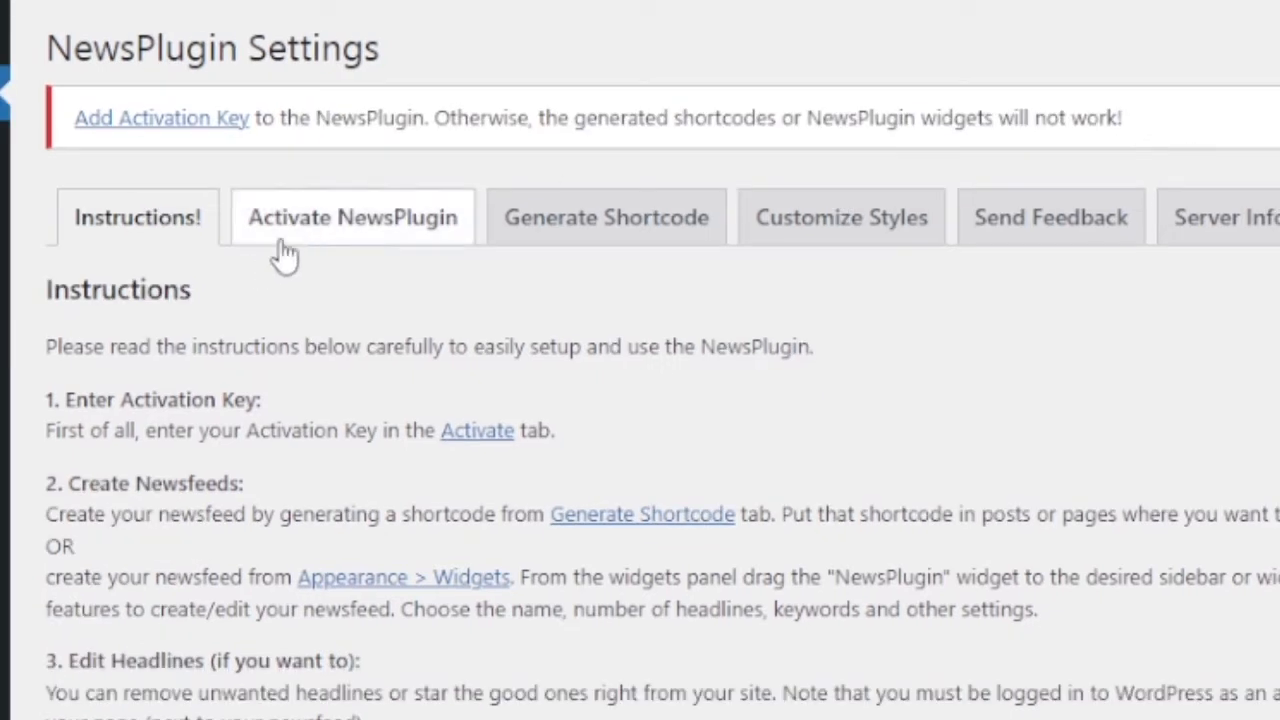
{"action": "left_click", "coordinate": [352, 216]}
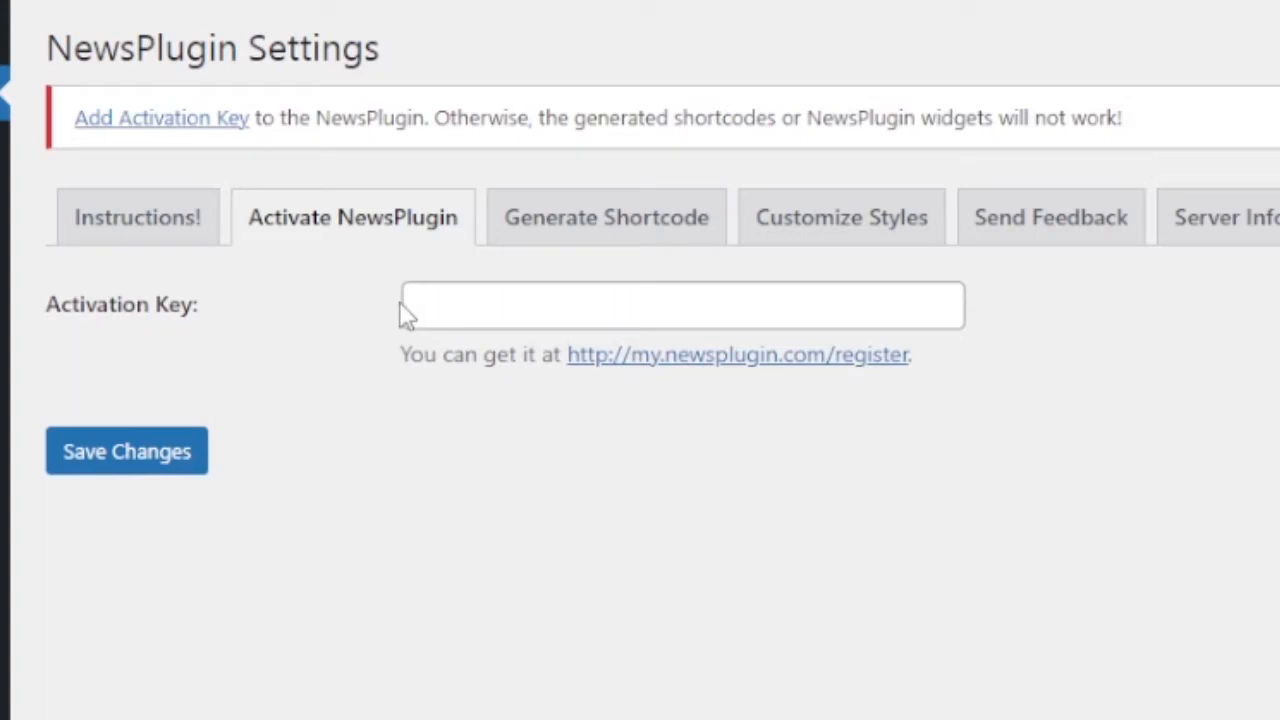
{"action": "mouse_move", "coordinate": [388, 384]}
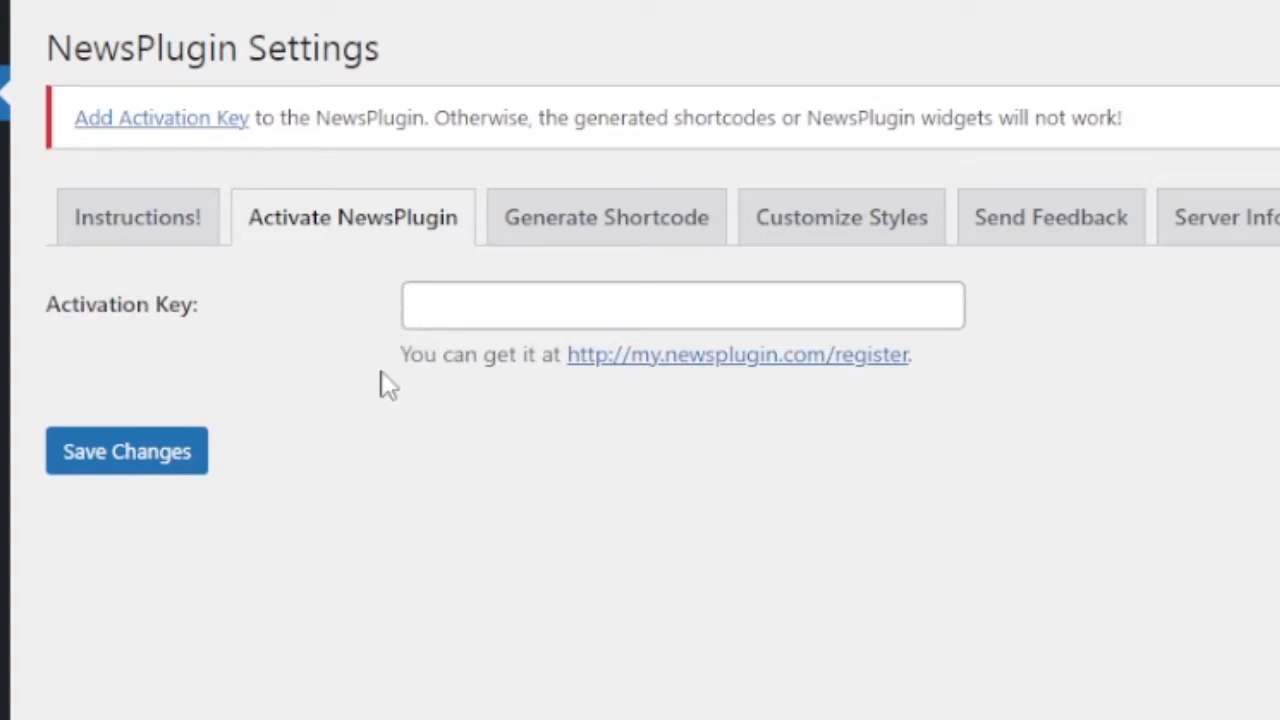
{"action": "mouse_move", "coordinate": [656, 376]}
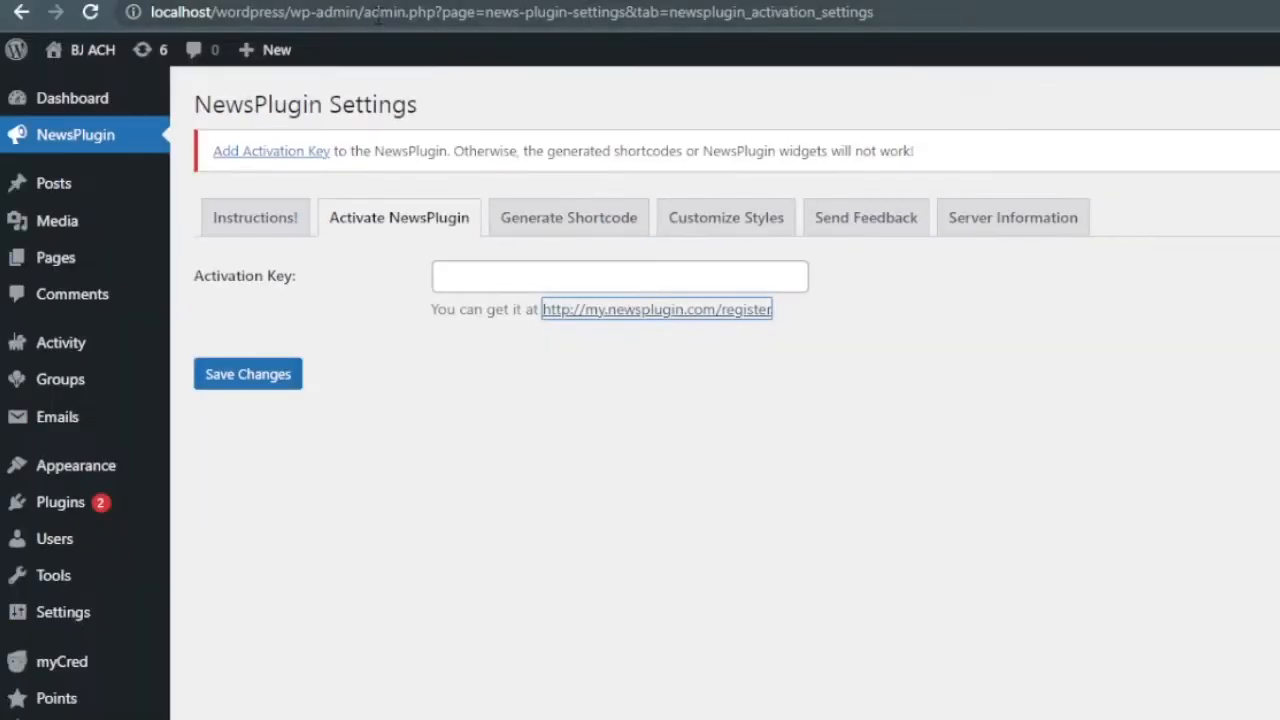
Step: Sign in on the NewsPlugin site, submit account details and copy the activation key
{"action": "left_click", "coordinate": [656, 308]}
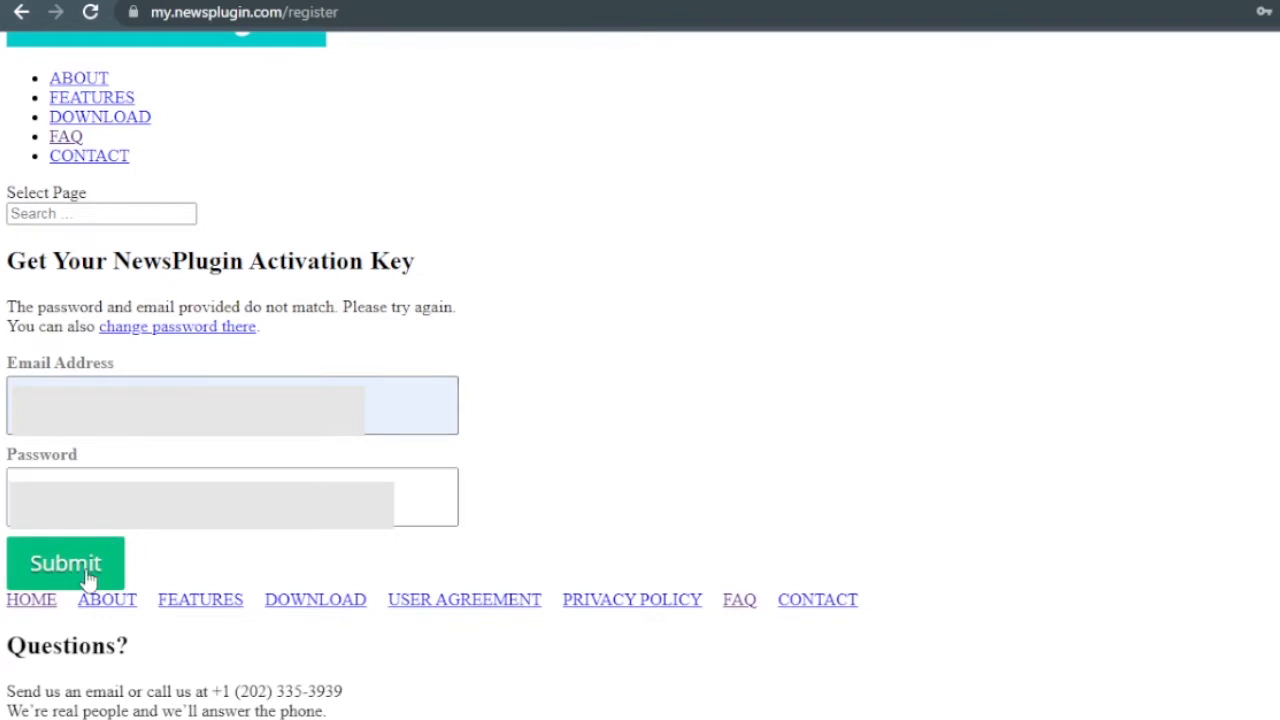
{"action": "left_click", "coordinate": [64, 564]}
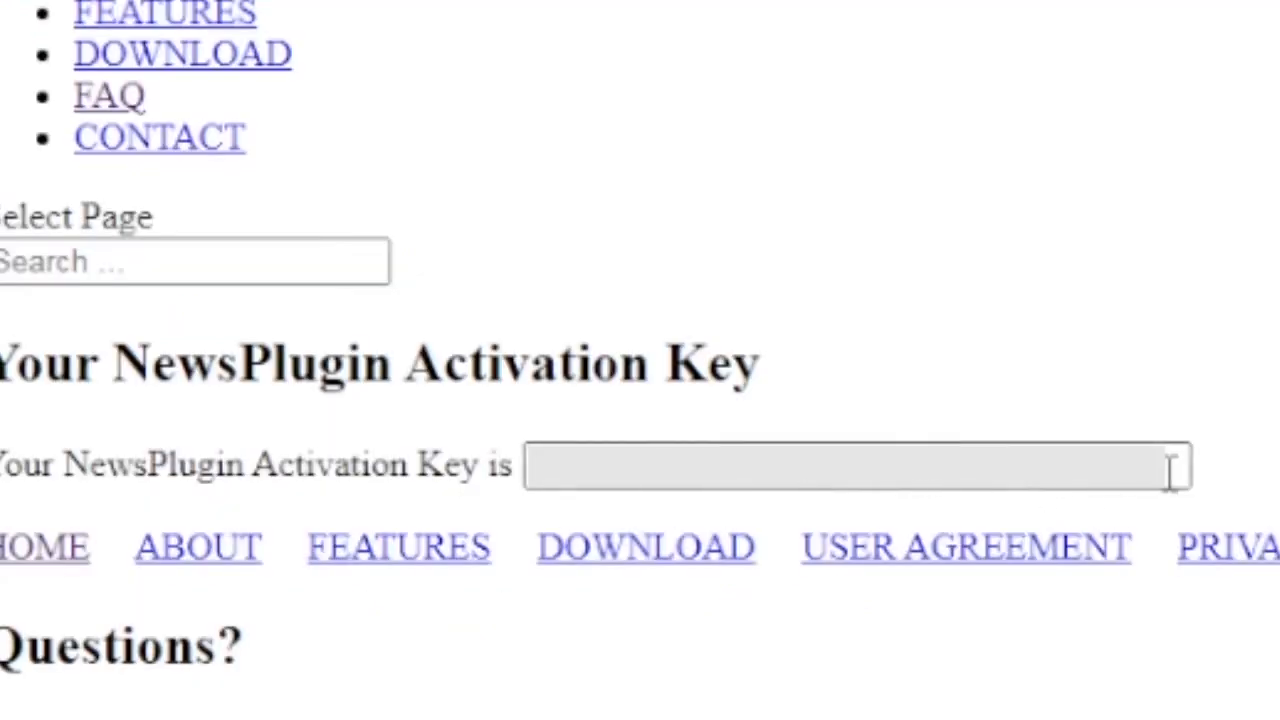
{"action": "right_click", "coordinate": [856, 464]}
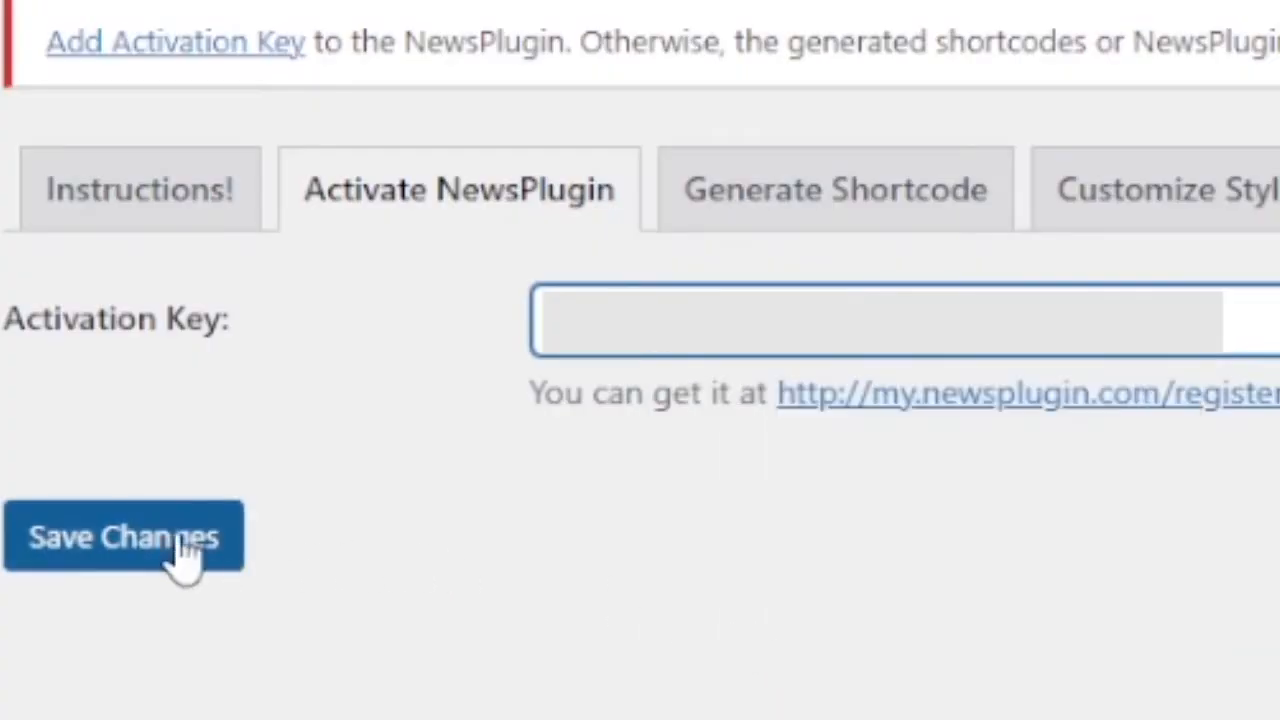
Step: Save the pasted activation key in NewsPlugin settings
{"action": "left_click", "coordinate": [124, 536]}
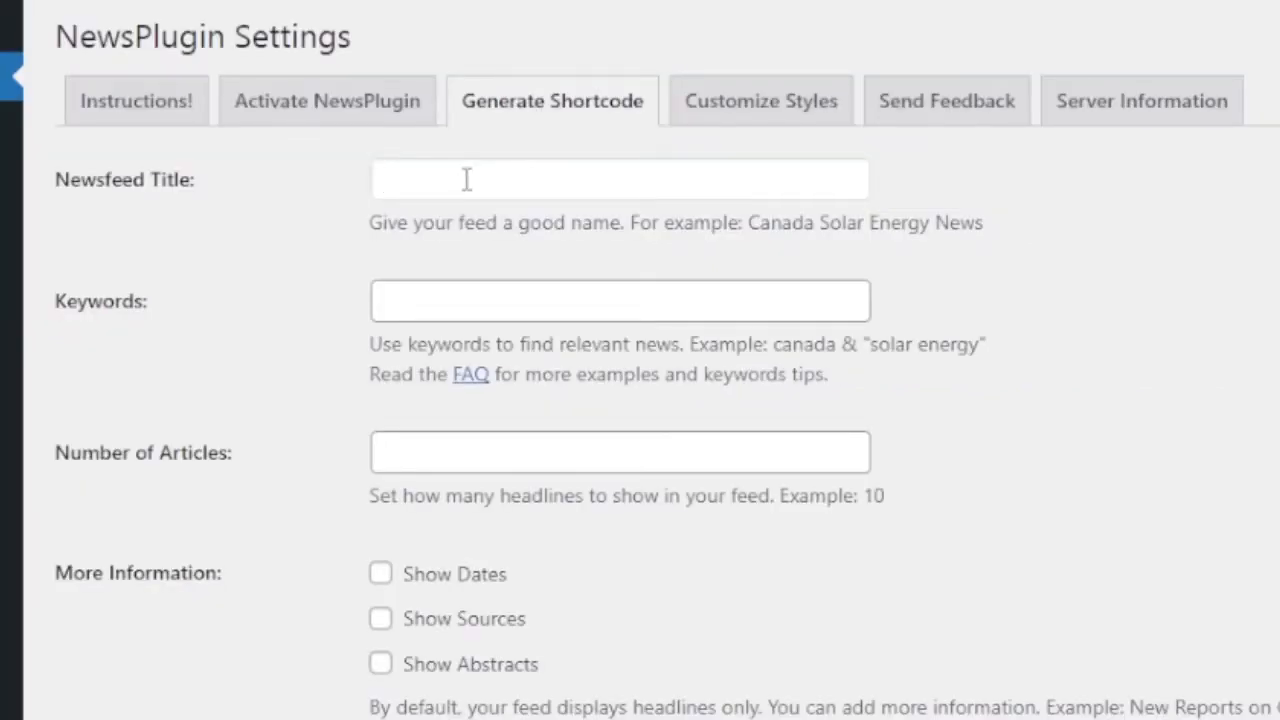
Step: Title the feed 'Sports Update' with keywords sports | football | cricket | hockey | golf
{"action": "type", "text": "S"}
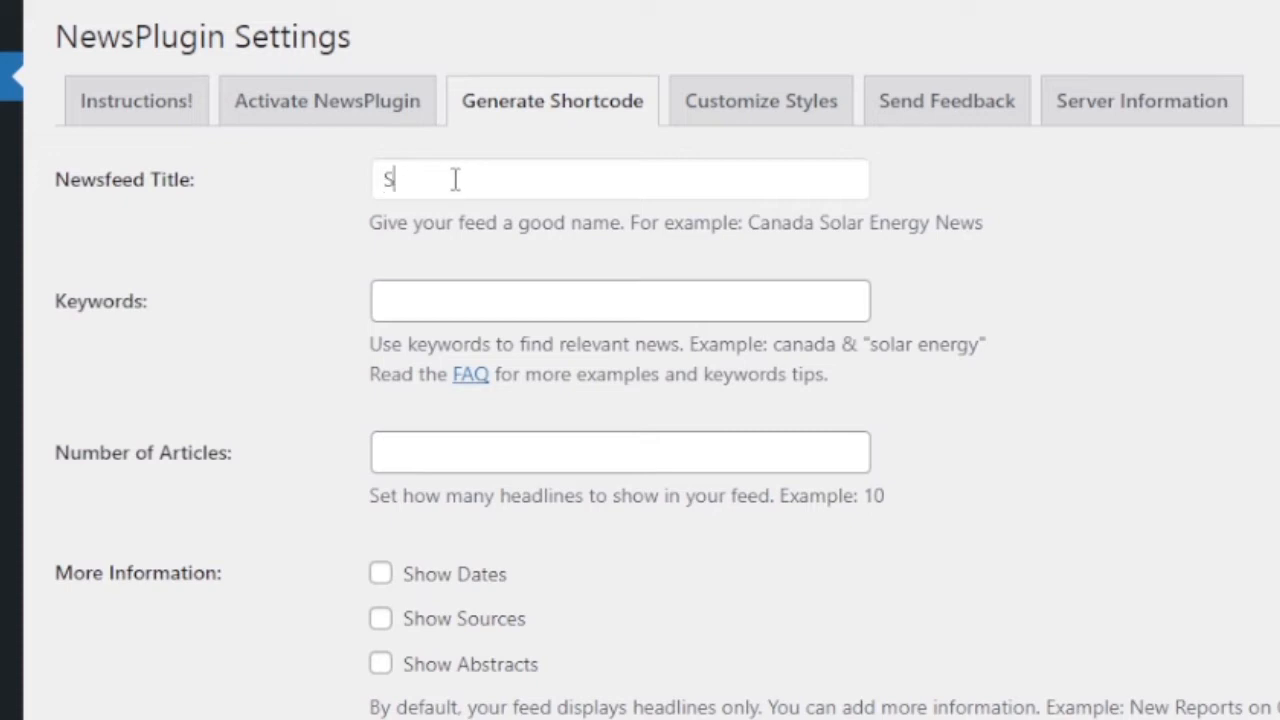
{"action": "type", "text": "ports Update"}
{"action": "left_click", "coordinate": [620, 300]}
{"action": "type", "text": "sports |"}
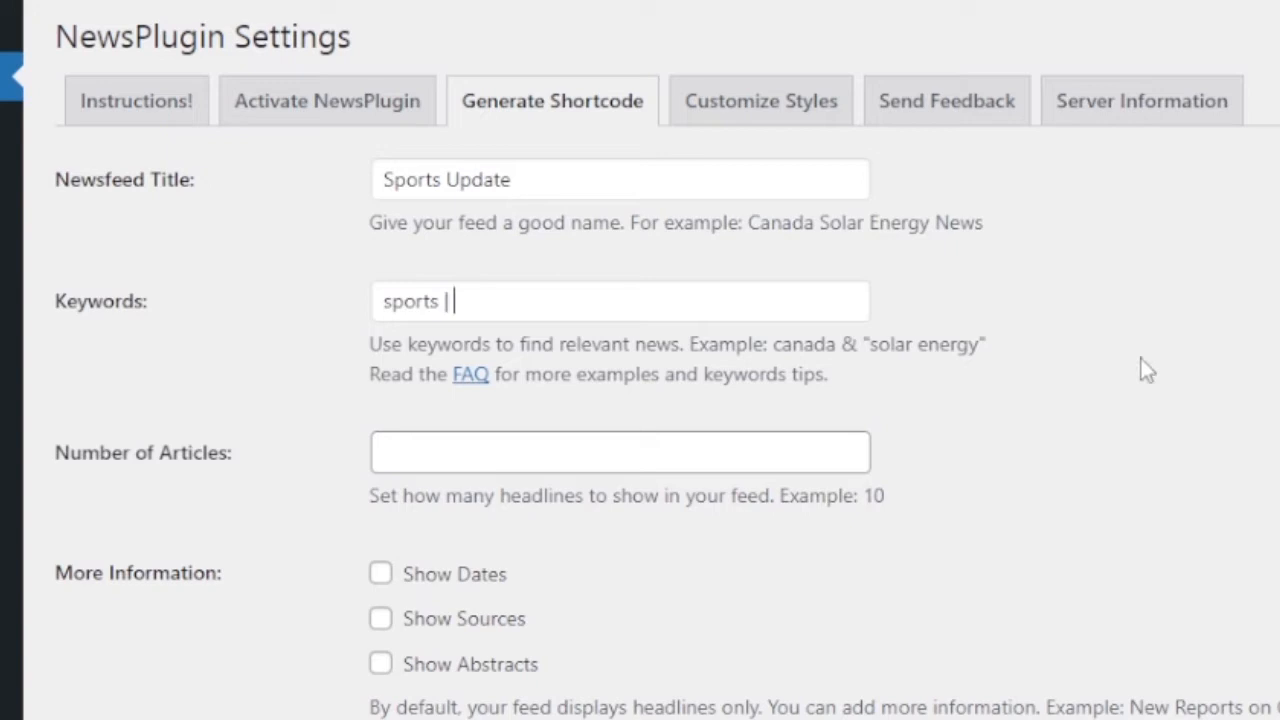
{"action": "type", "text": "footba"}
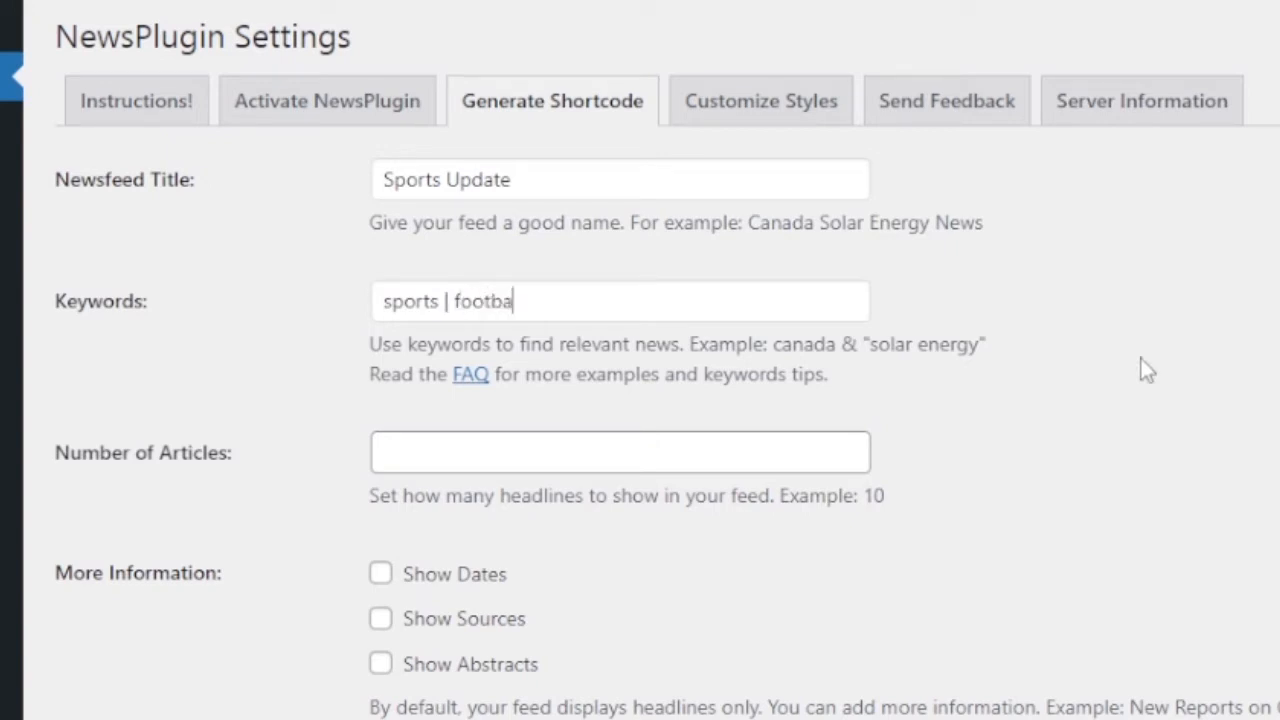
{"action": "type", "text": "ll | cri"}
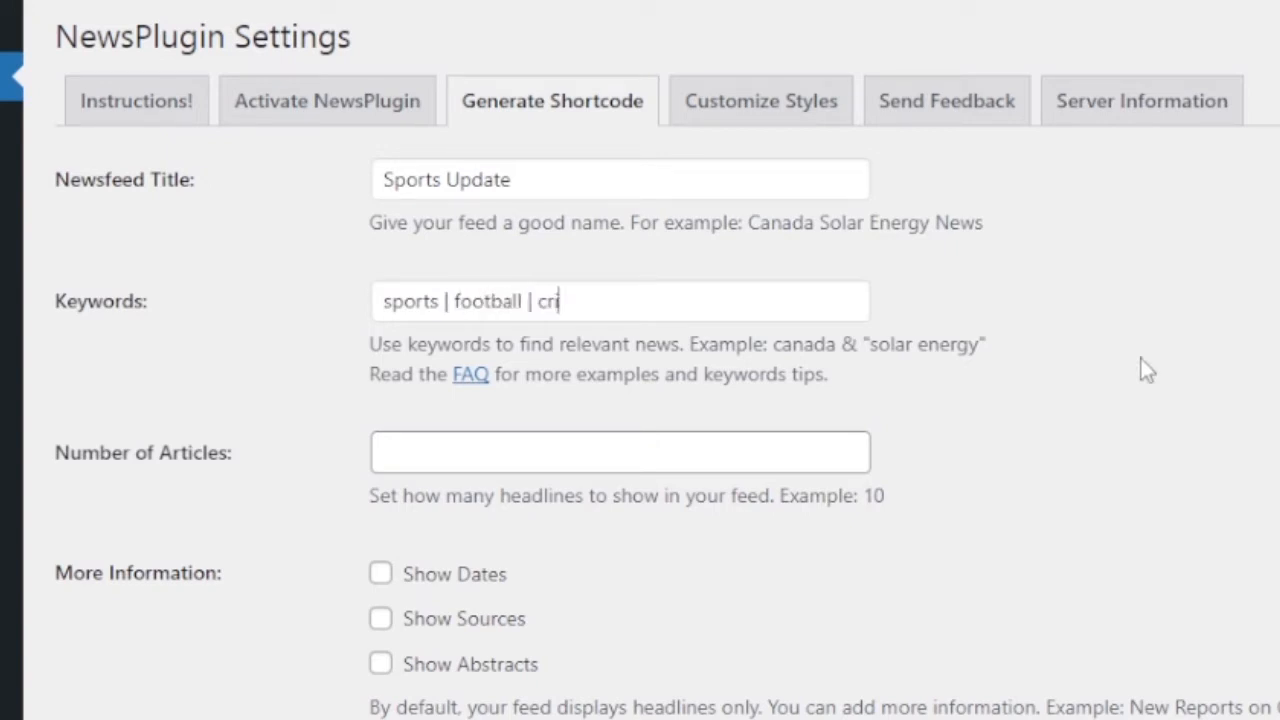
{"action": "type", "text": "cket | hockey | g"}
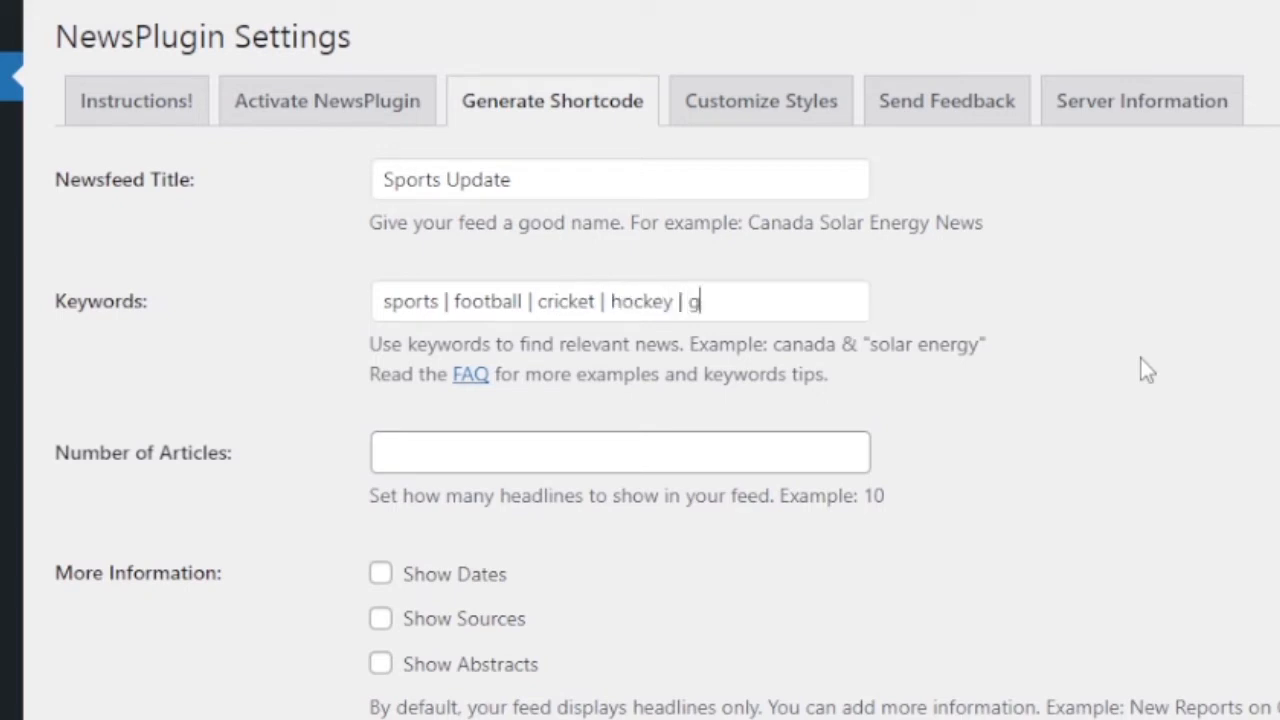
{"action": "type", "text": "olf"}
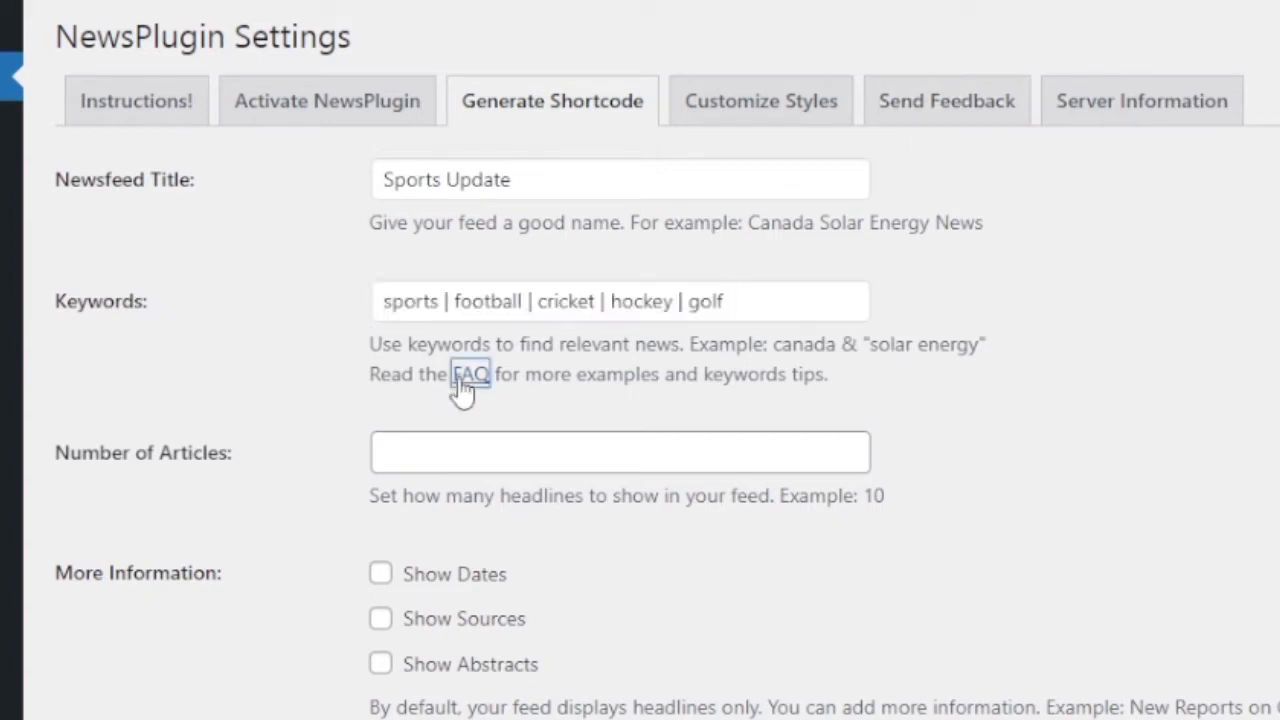
{"action": "left_click", "coordinate": [470, 374]}
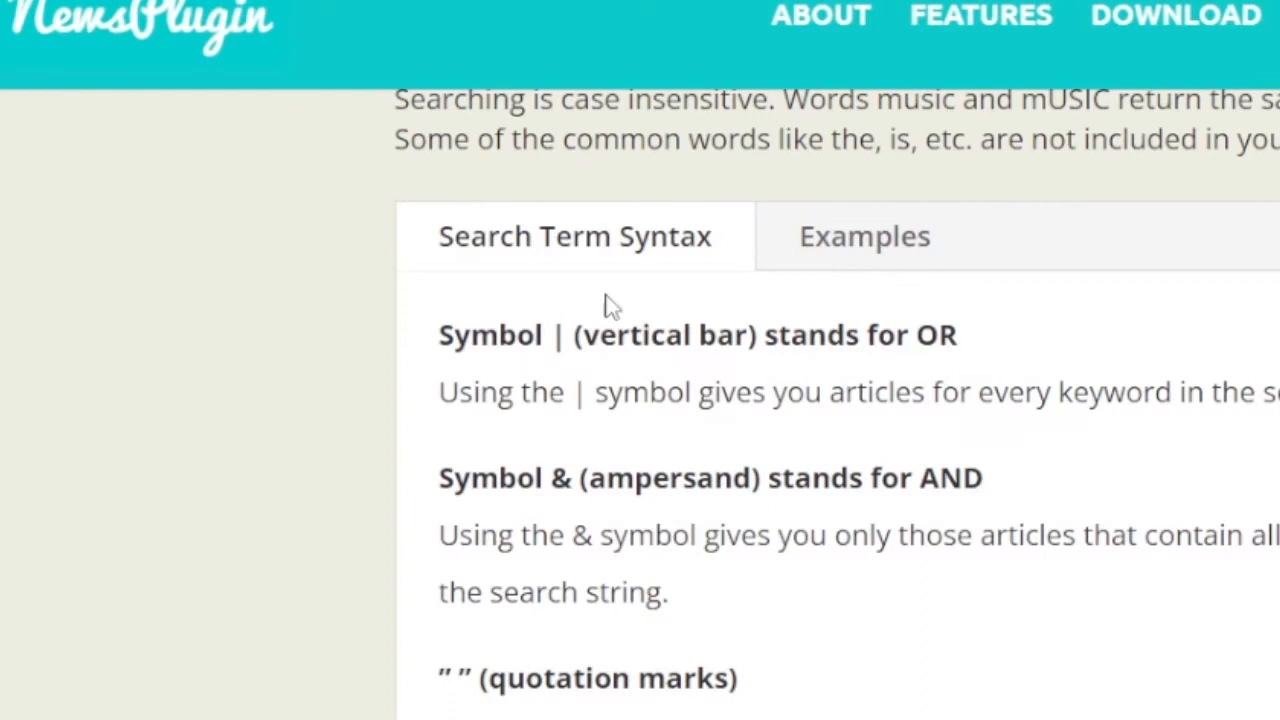
{"action": "left_click", "coordinate": [864, 236]}
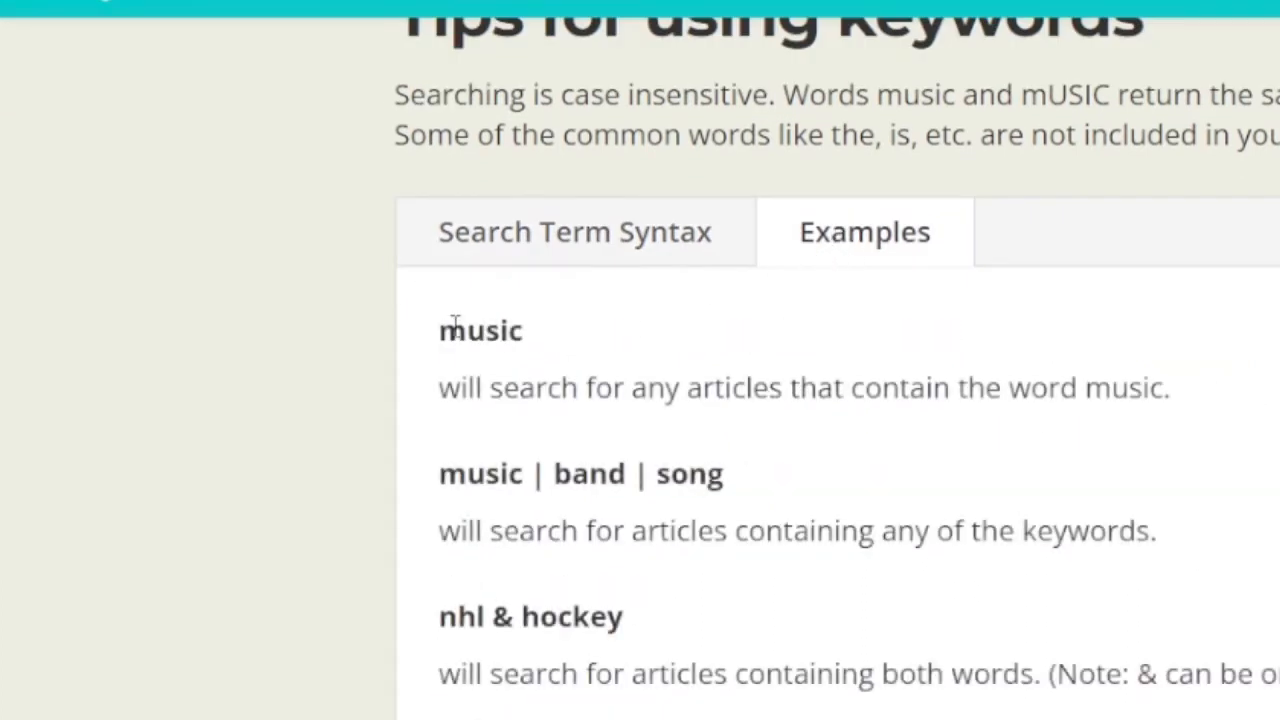
{"action": "mouse_move", "coordinate": [1138, 452]}
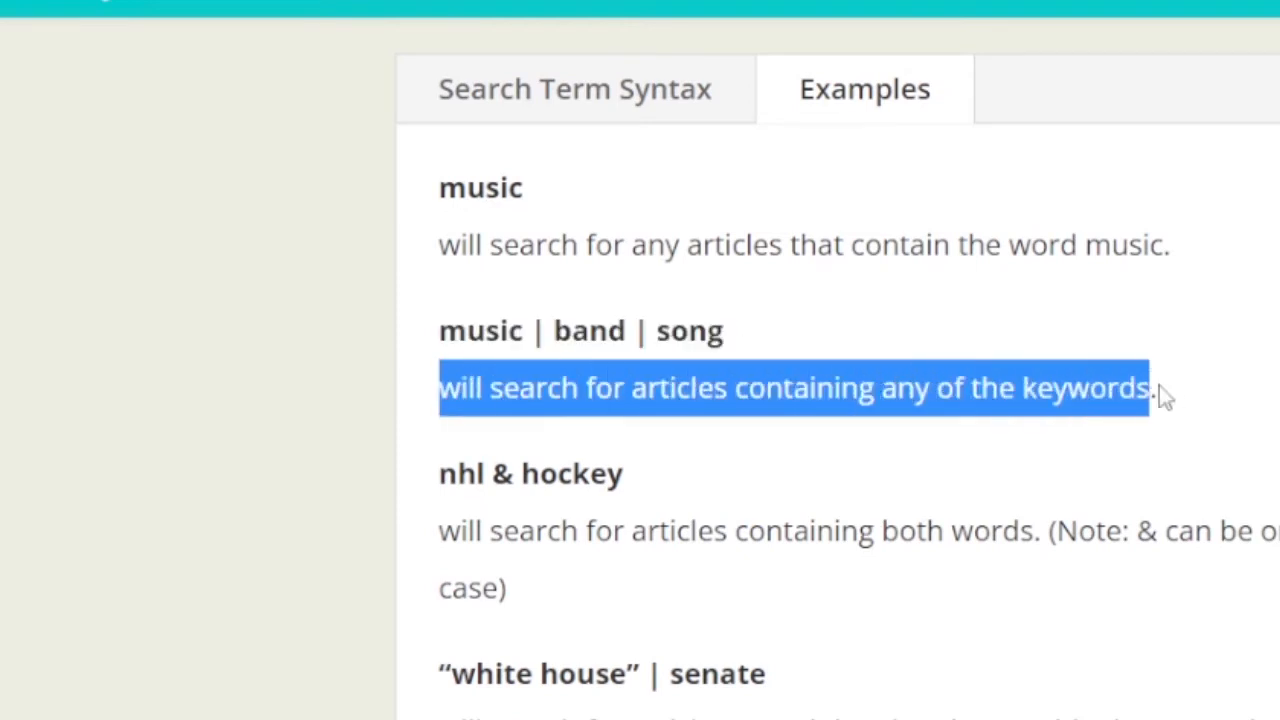
{"action": "scroll", "scroll_direction": "down", "scroll_amount": 3}
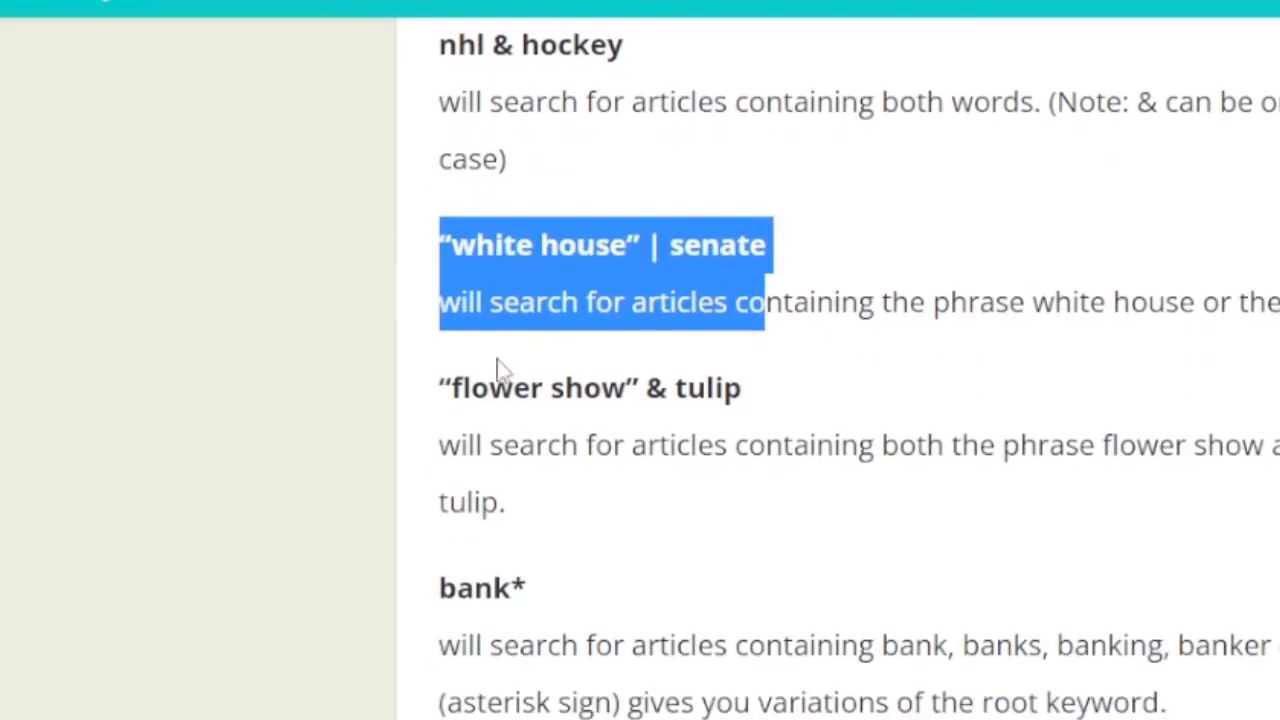
{"action": "scroll", "scroll_direction": "down", "scroll_amount": 3}
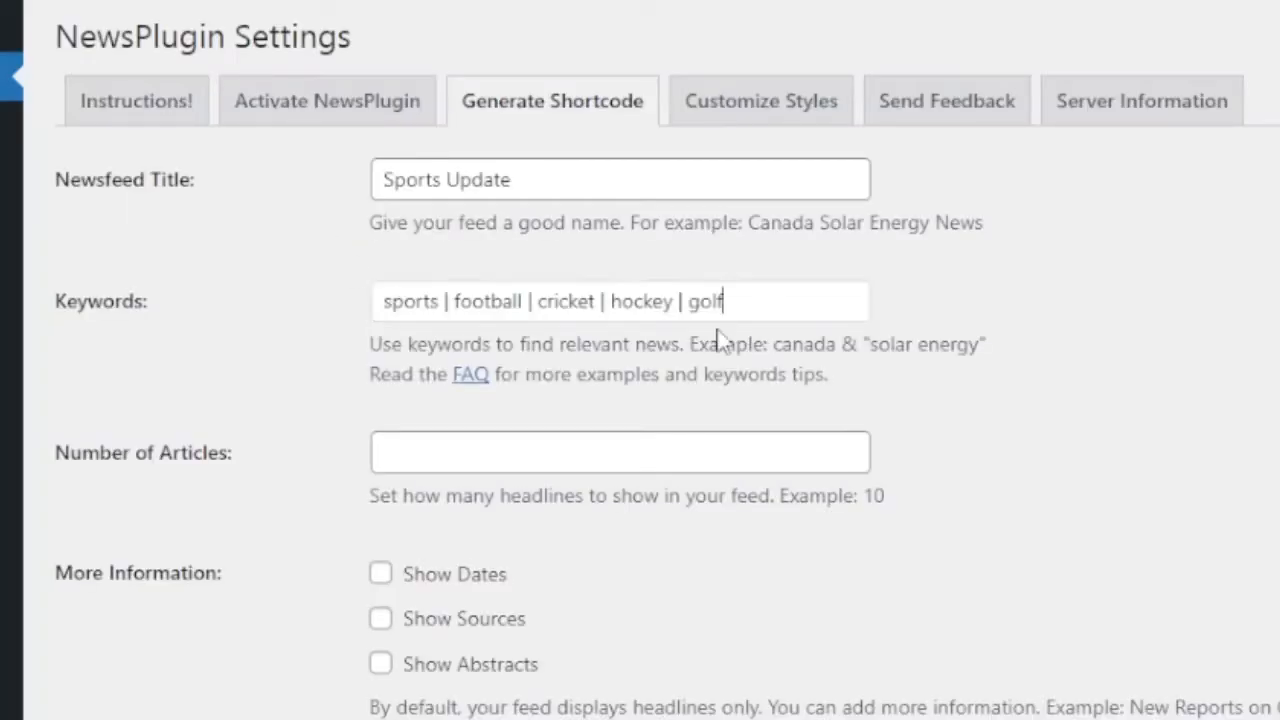
Step: Set Number of Articles to 50 and enable Show Dates and Show Abstracts
{"action": "left_click", "coordinate": [620, 452]}
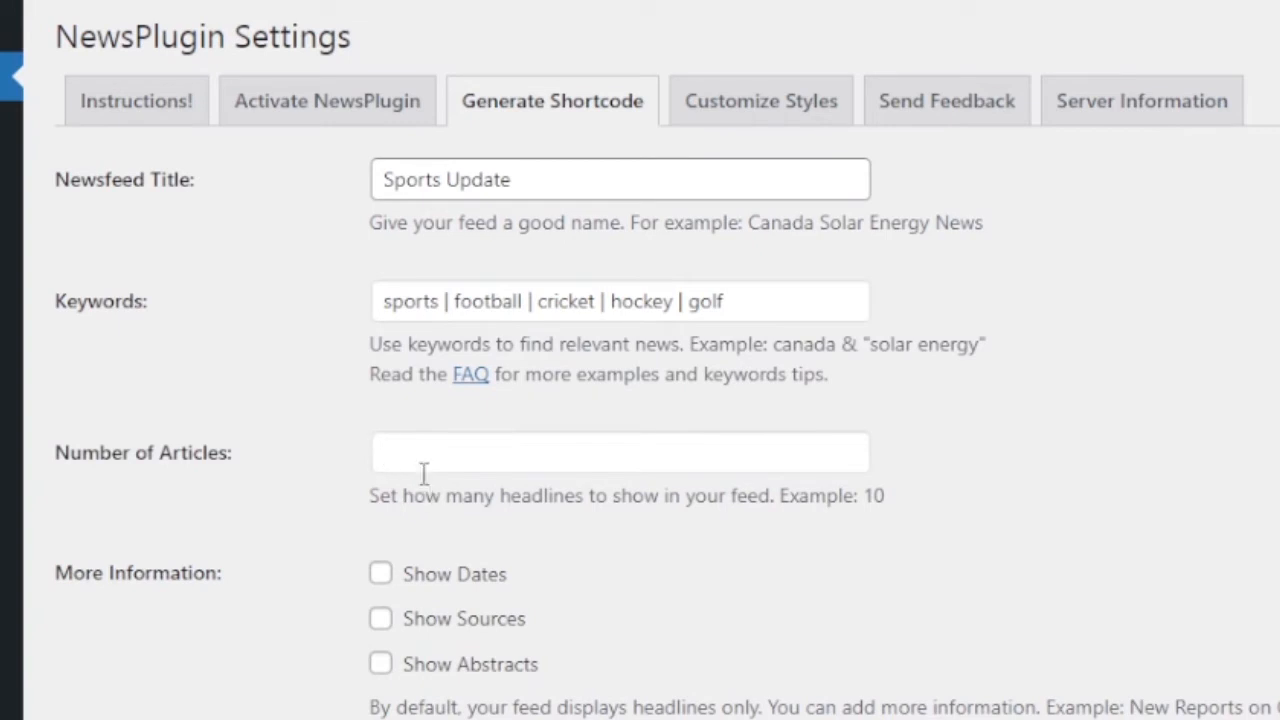
{"action": "type", "text": "50"}
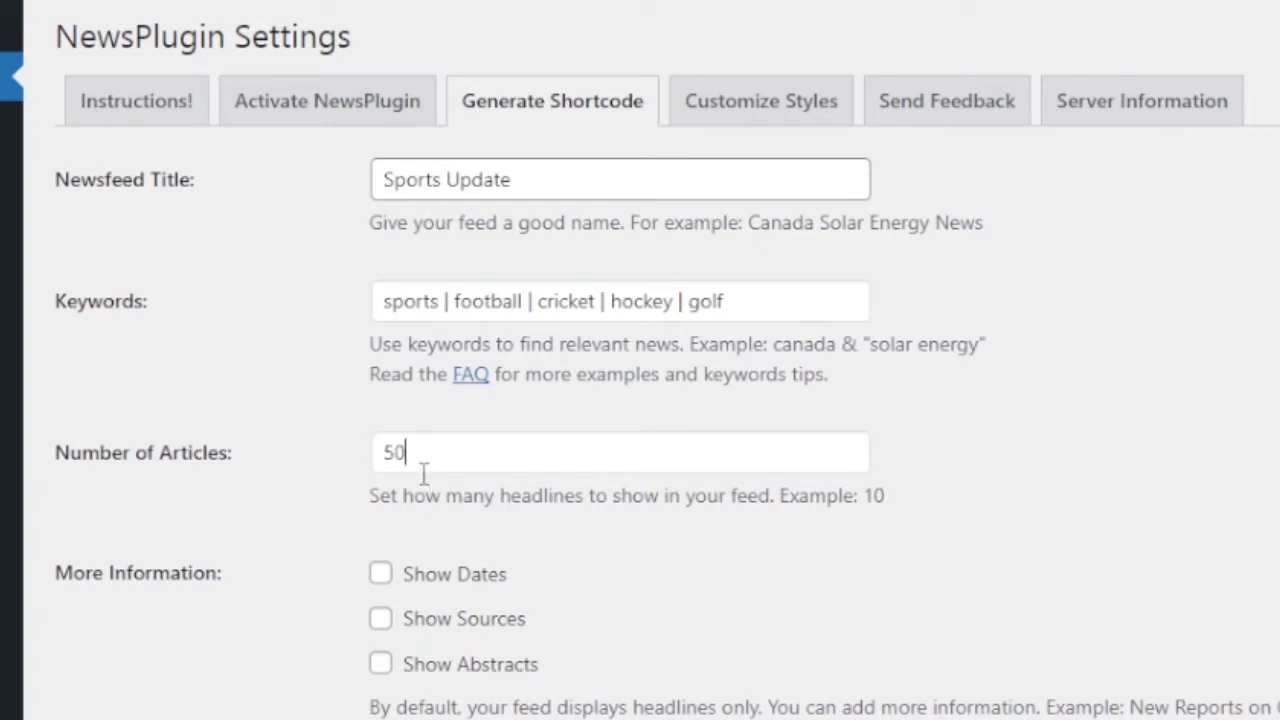
{"action": "left_click", "coordinate": [380, 144]}
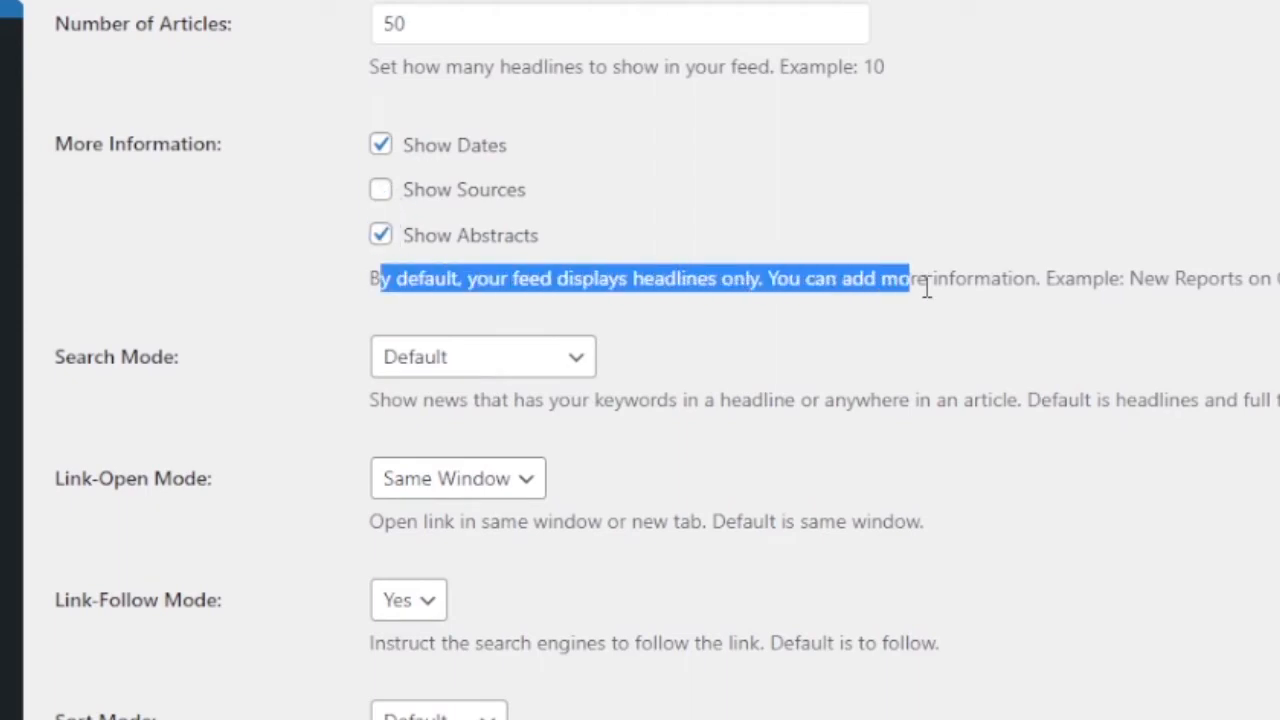
{"action": "scroll", "scroll_direction": "down", "scroll_amount": 3}
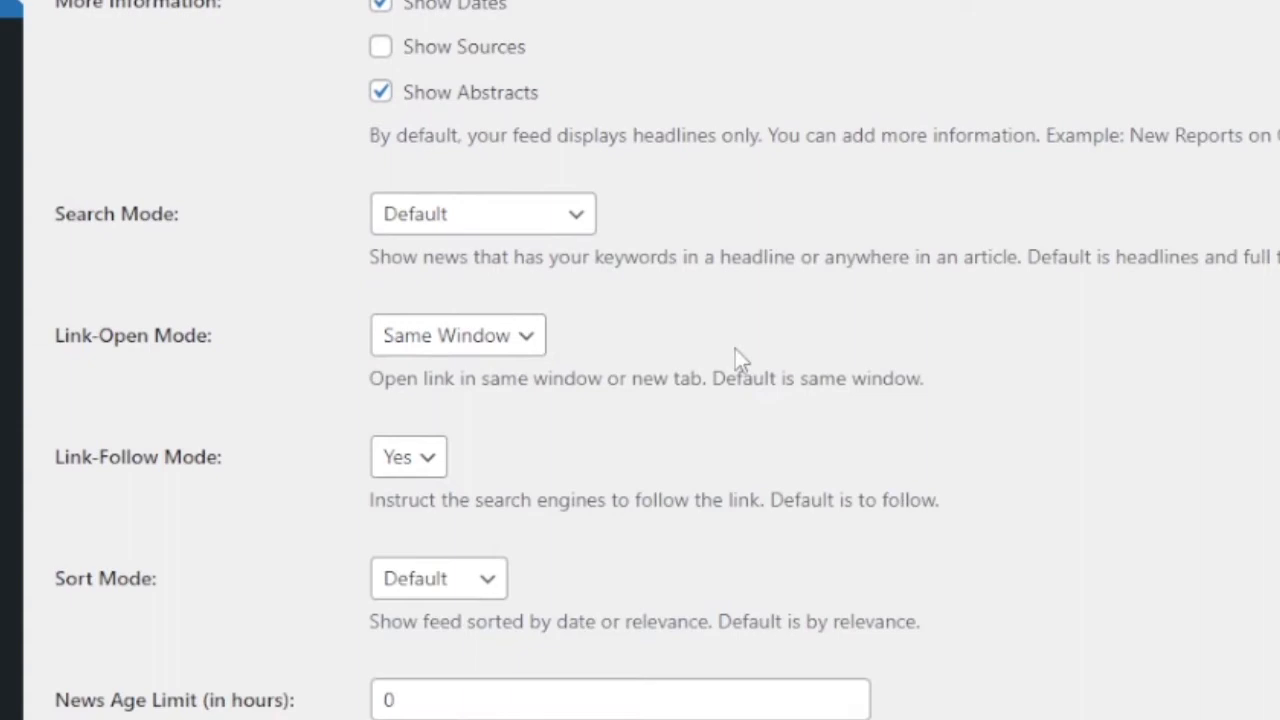
{"action": "left_click", "coordinate": [484, 212]}
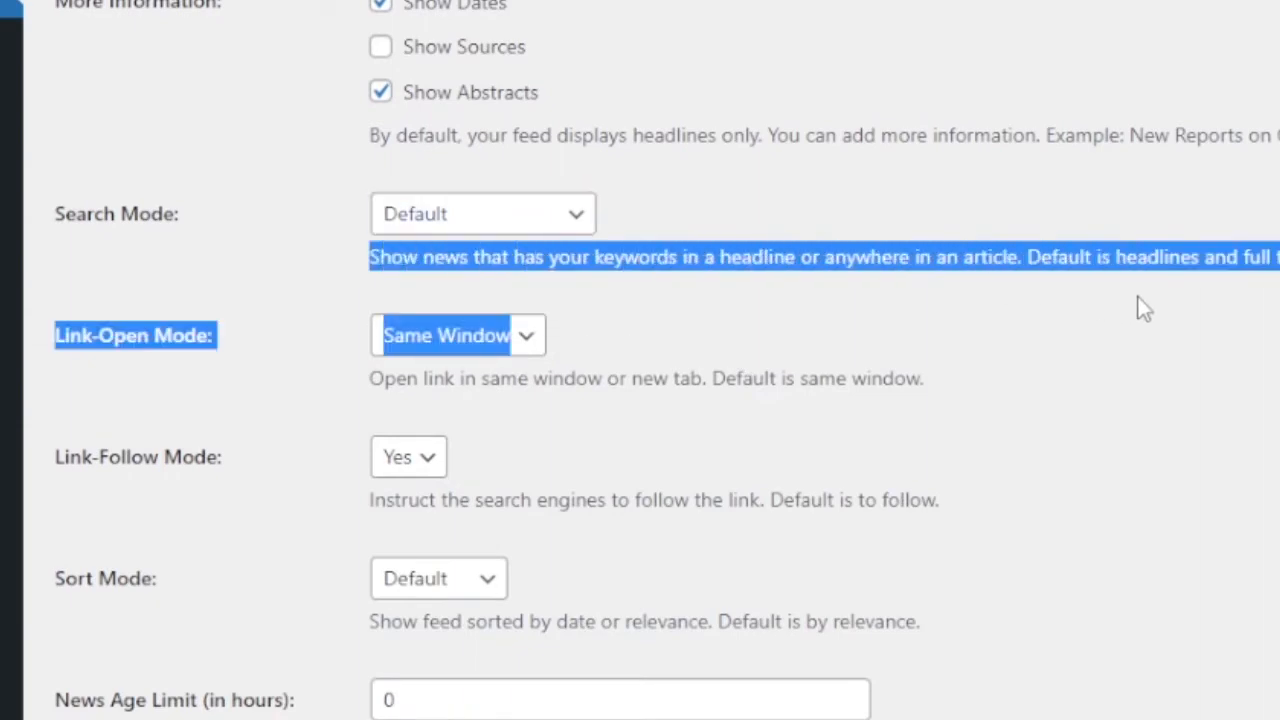
Step: Keep Link-Open Mode at Same Window and set Feed Publishing to Automatic
{"action": "left_click", "coordinate": [456, 336]}
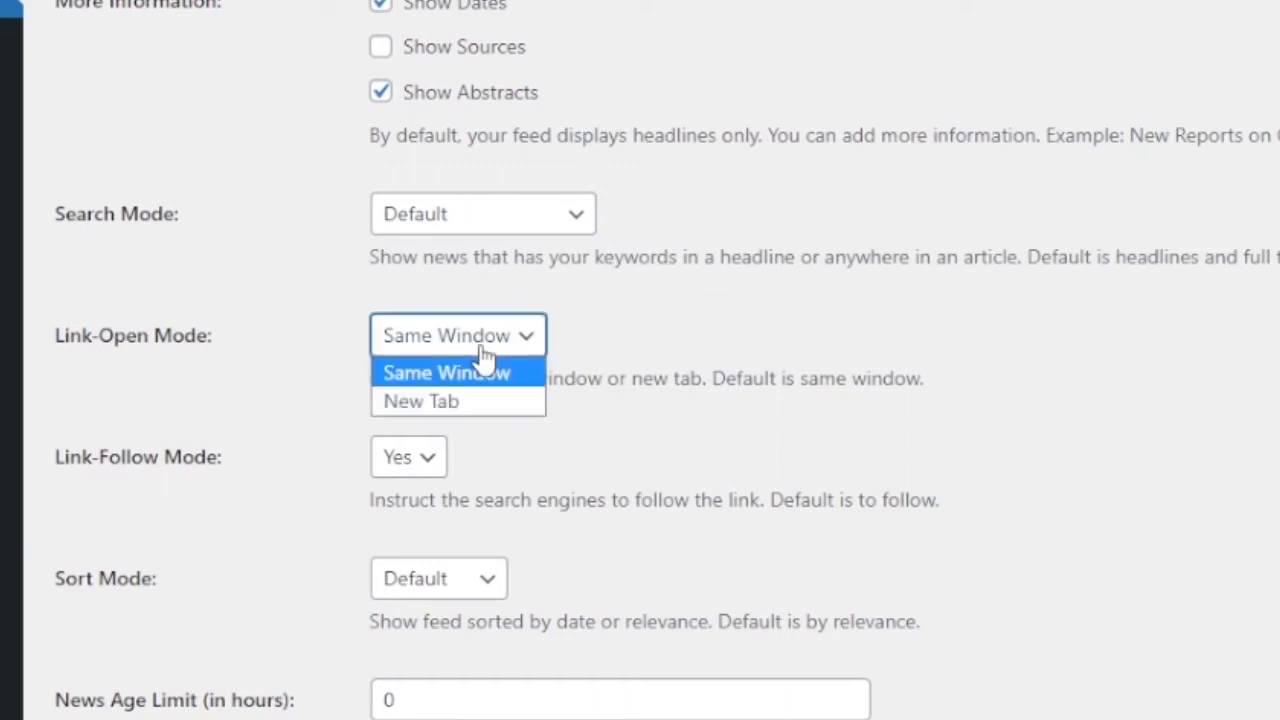
{"action": "left_click", "coordinate": [446, 372]}
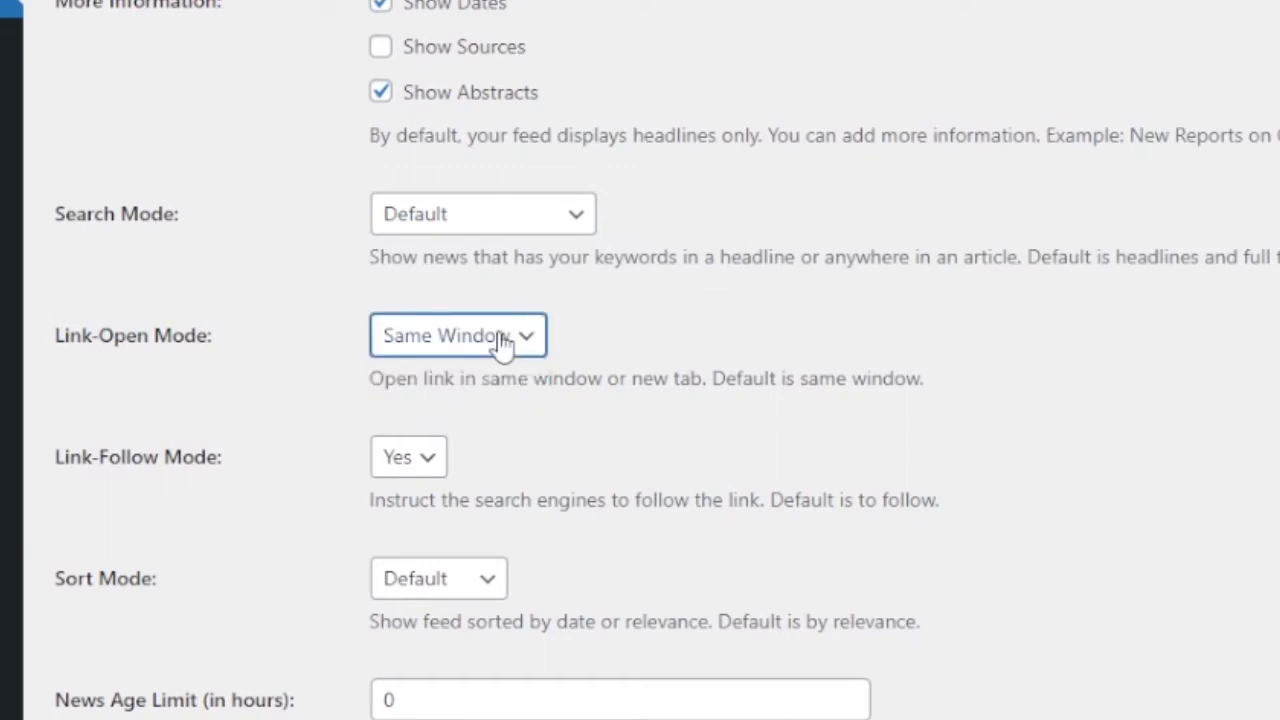
{"action": "scroll", "scroll_direction": "down", "scroll_amount": 3}
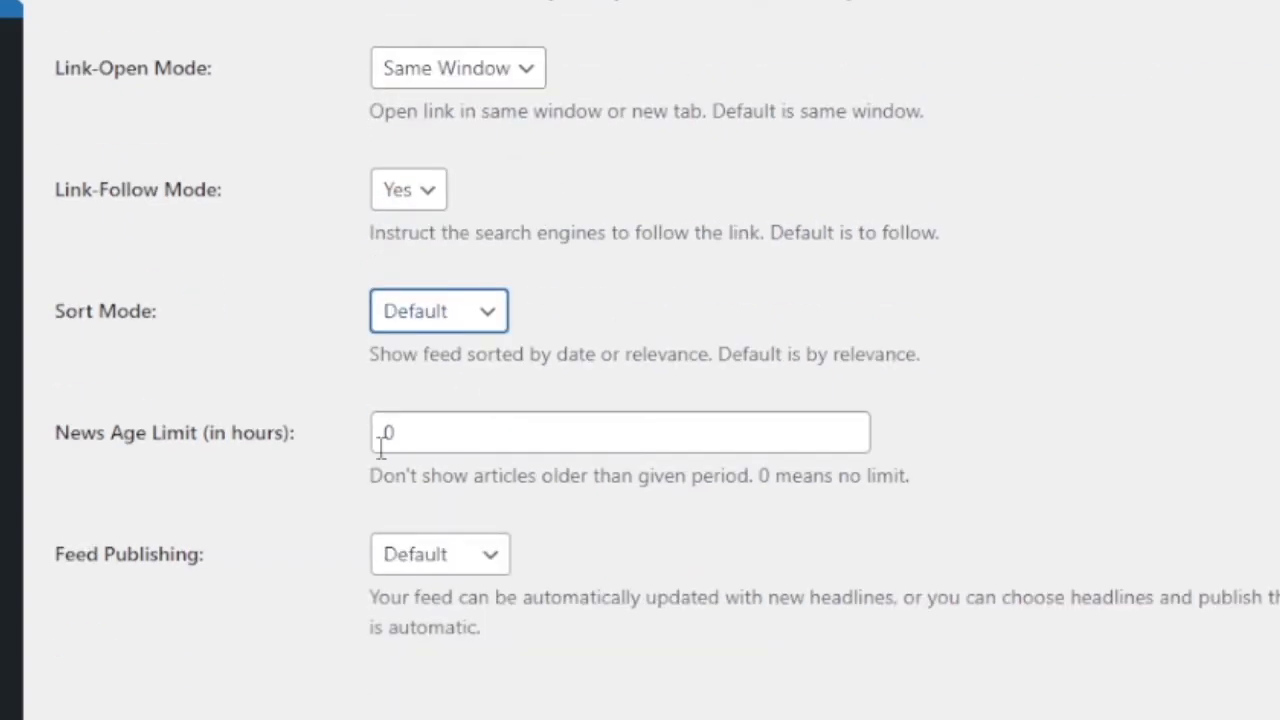
{"action": "left_click", "coordinate": [440, 554]}
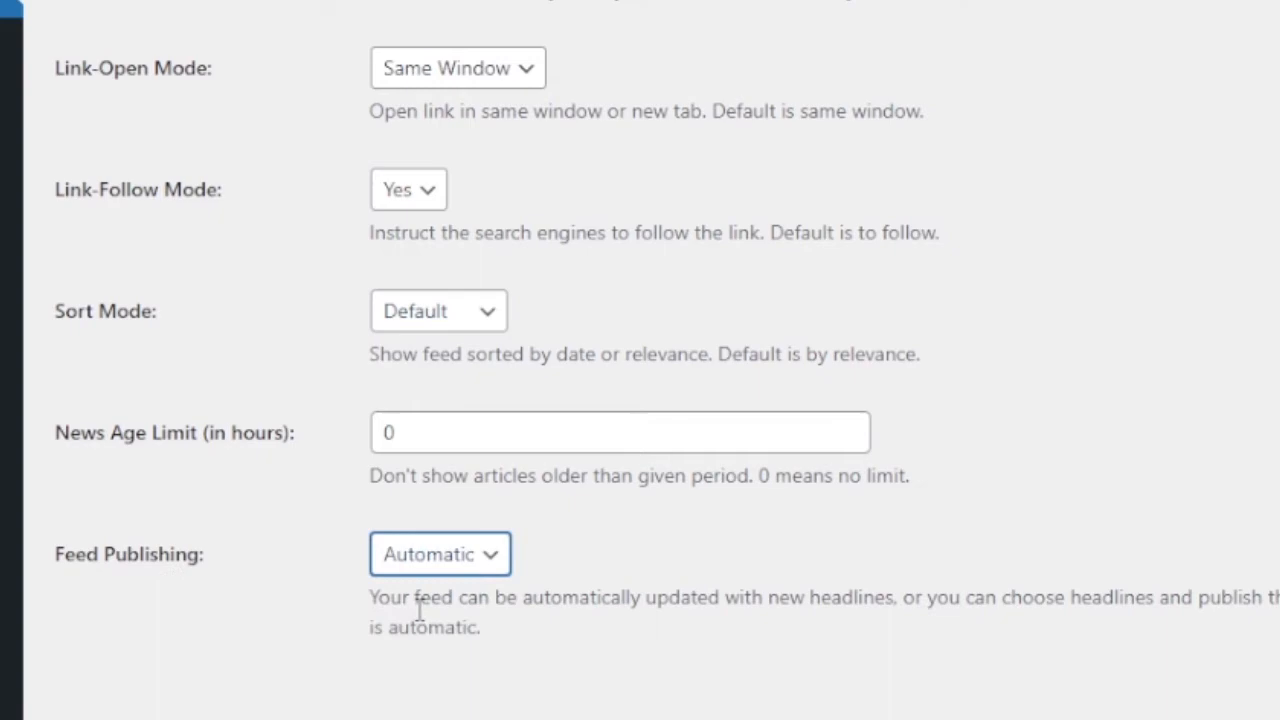
{"action": "scroll", "scroll_direction": "down", "scroll_amount": 3}
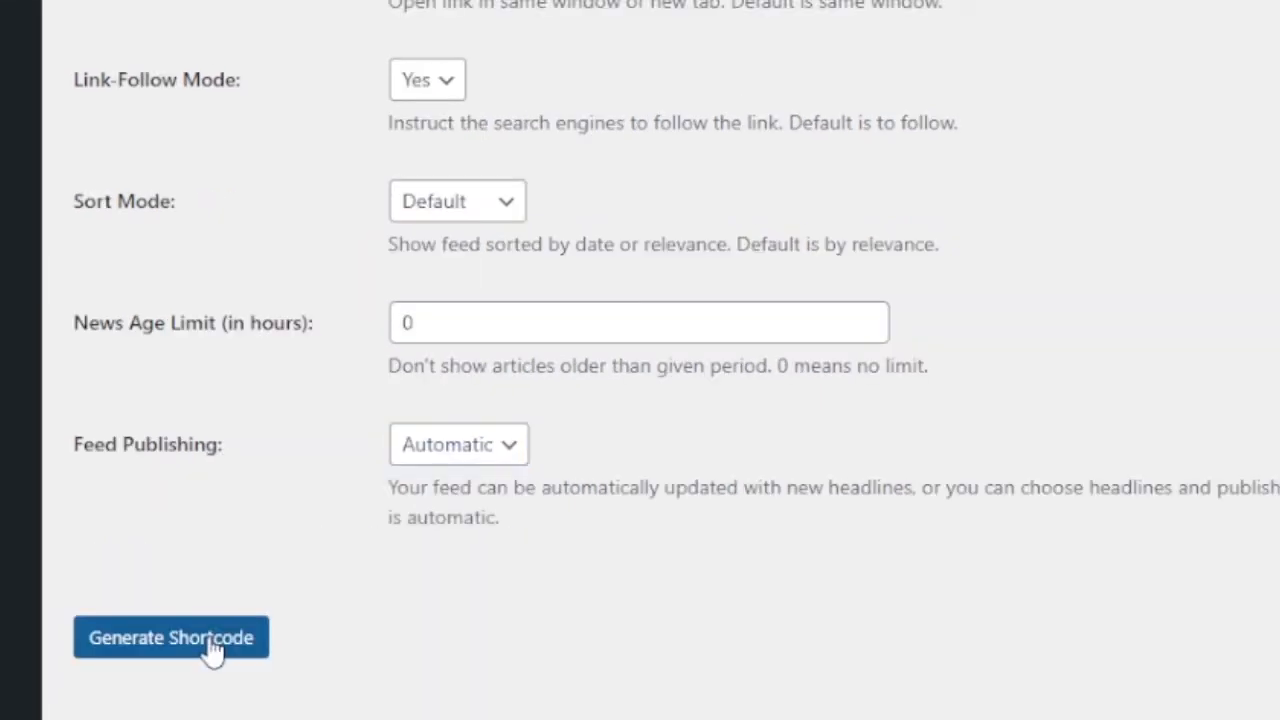
Step: Generate the Sports Update shortcode from the configured feed settings
{"action": "left_click", "coordinate": [170, 636]}
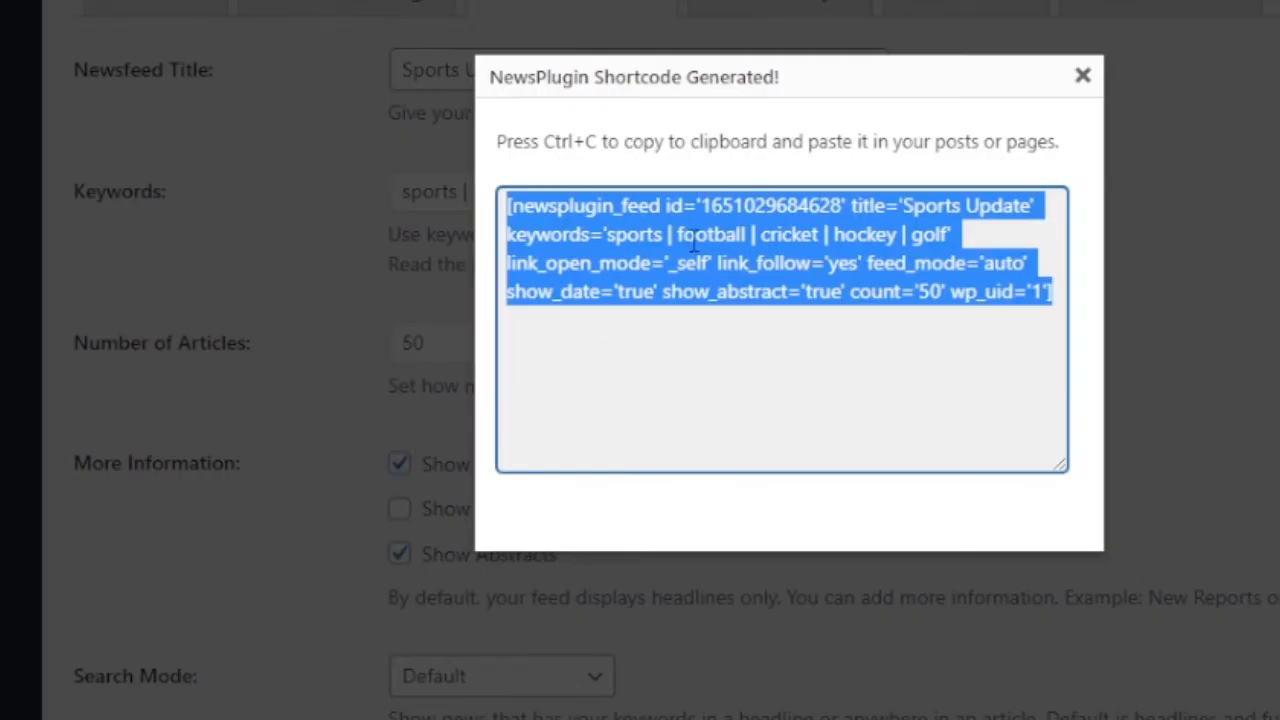
{"action": "mouse_move", "coordinate": [308, 176]}
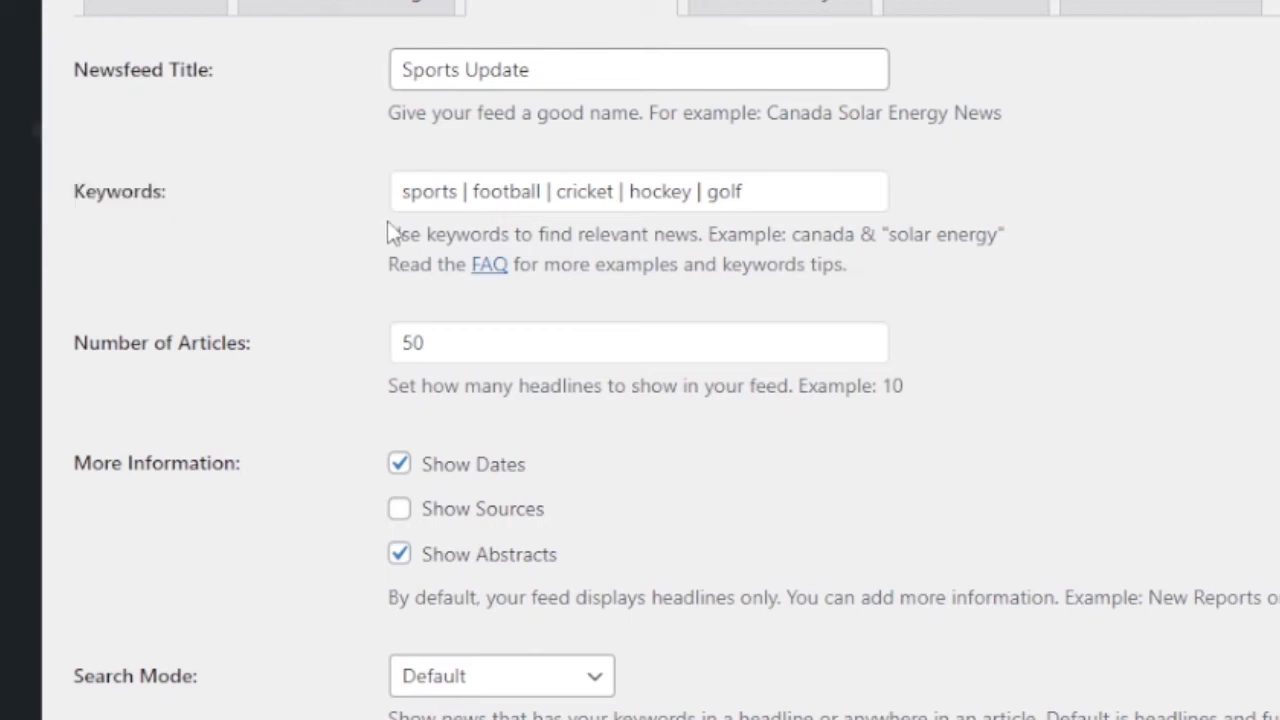
{"action": "mouse_move", "coordinate": [360, 182]}
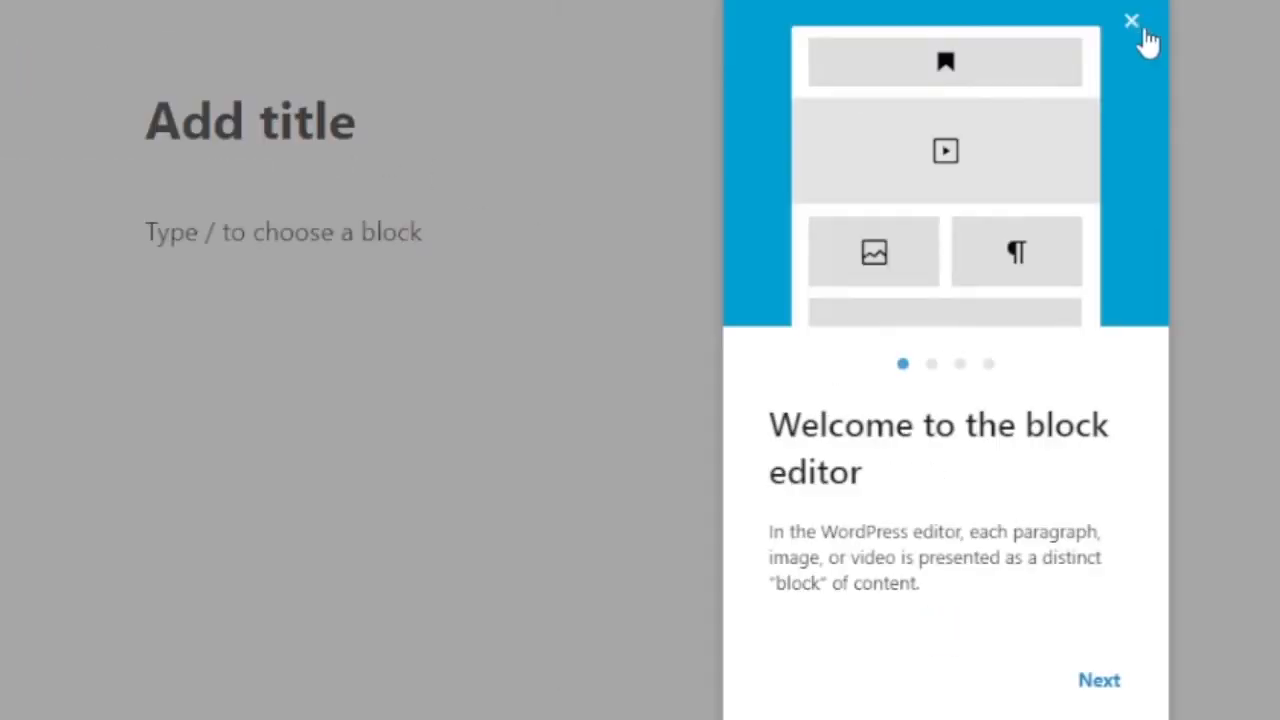
Step: Publish a new 'Sports Update' page holding the feed shortcode
{"action": "left_click", "coordinate": [1132, 20]}
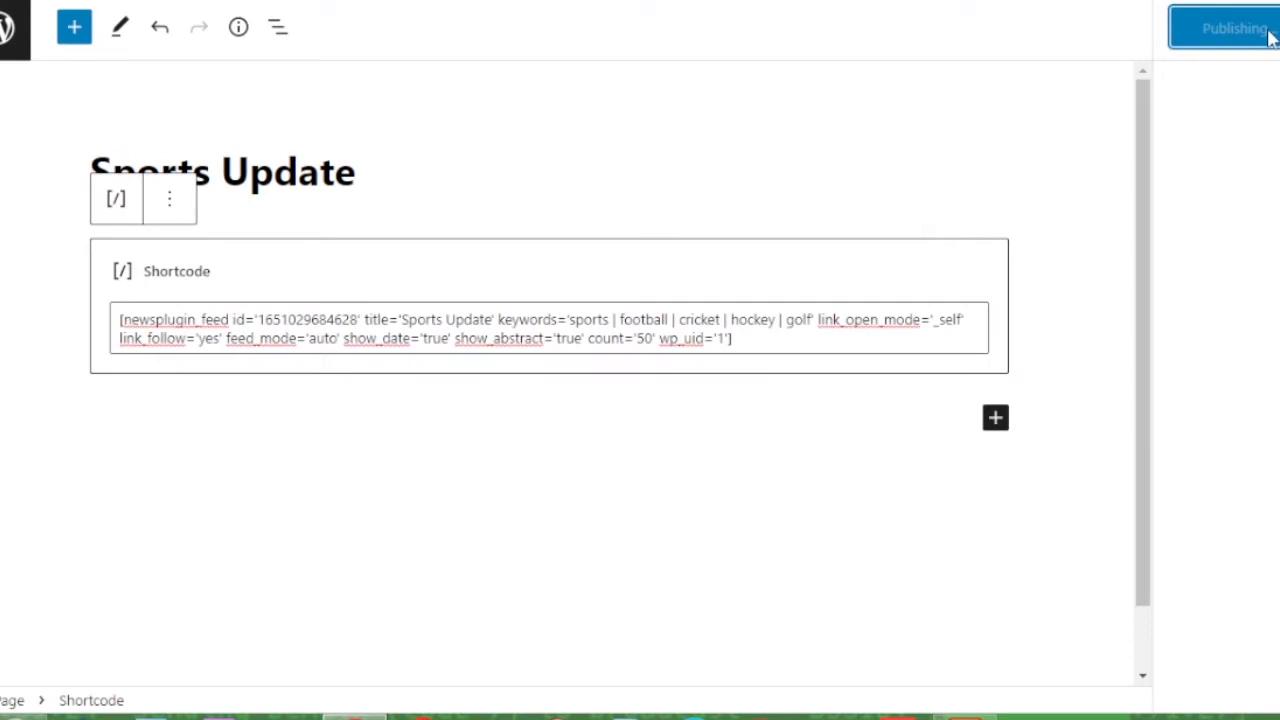
{"action": "left_click", "coordinate": [1234, 28]}
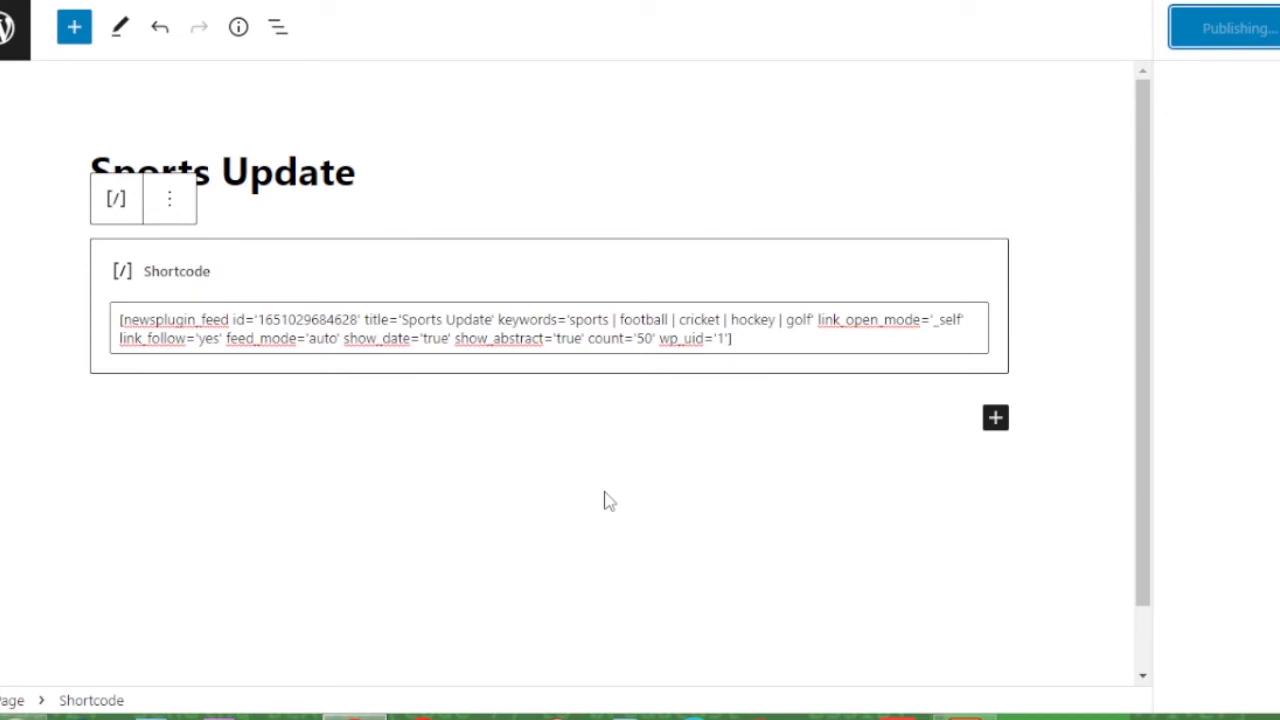
{"action": "right_click", "coordinate": [176, 644]}
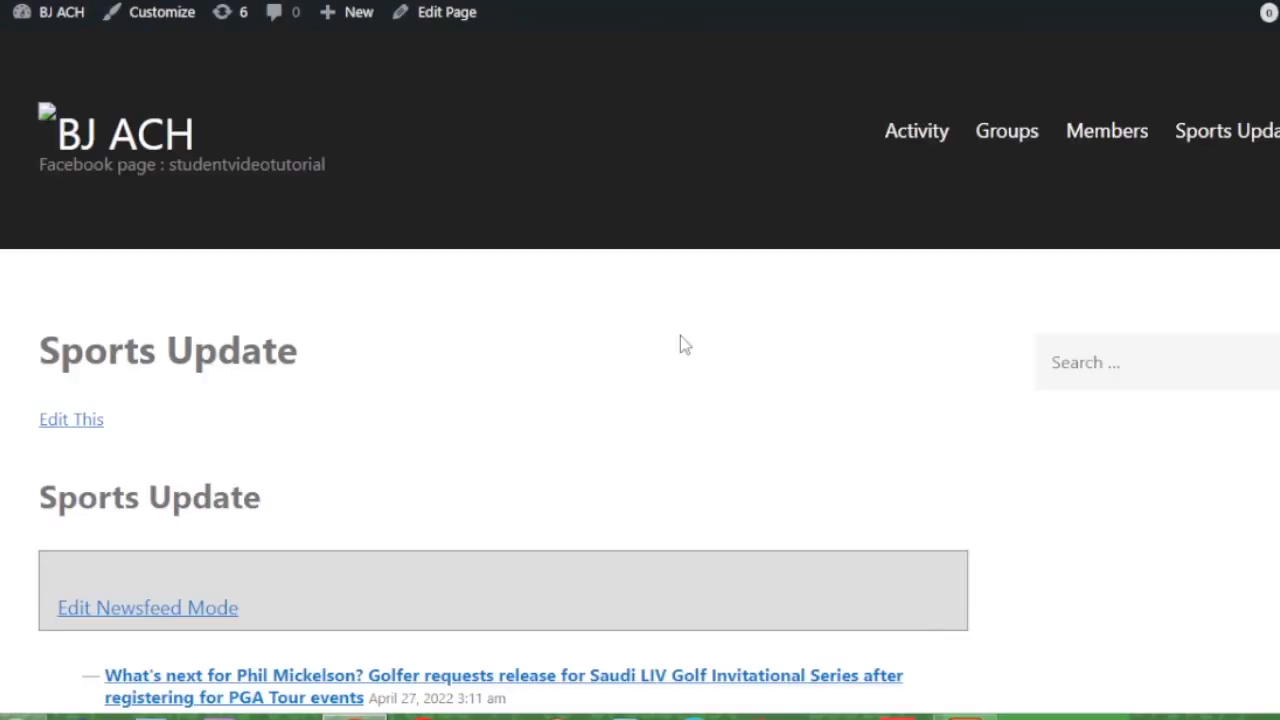
{"action": "scroll", "scroll_direction": "down", "scroll_amount": 3}
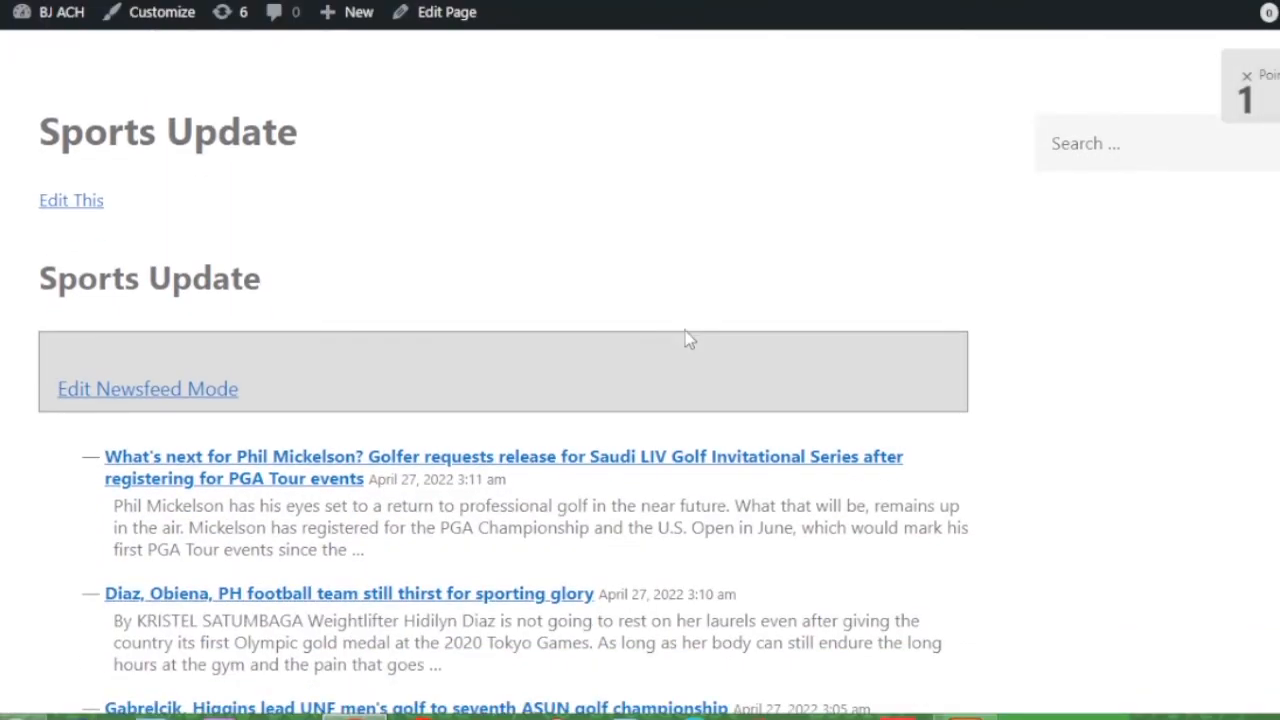
{"action": "scroll", "scroll_direction": "down", "scroll_amount": 3}
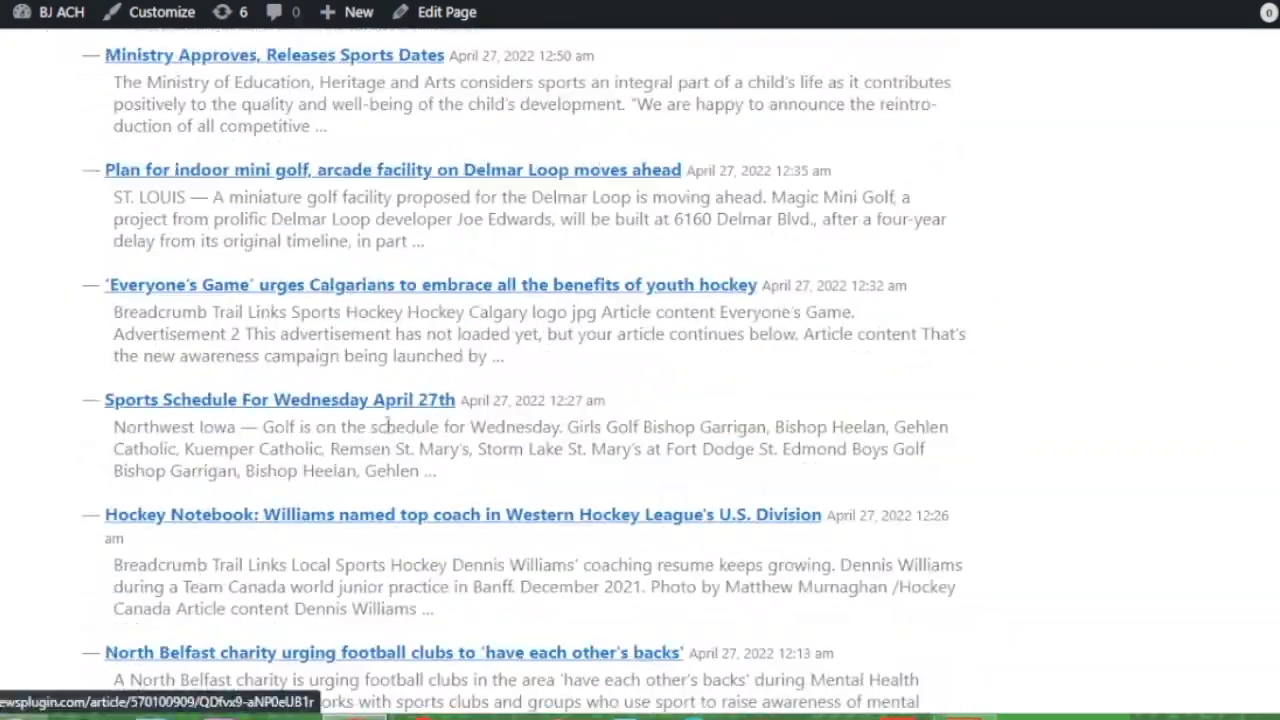
{"action": "scroll", "scroll_direction": "down", "scroll_amount": 3}
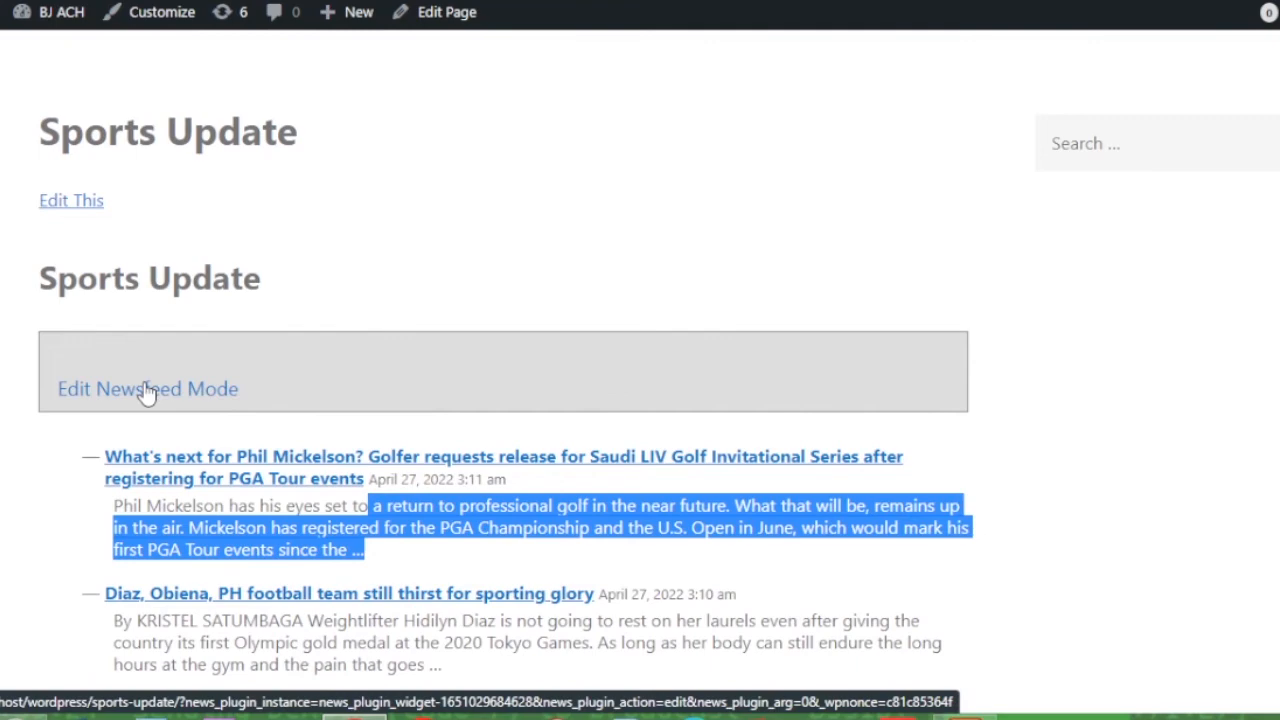
Step: Enter Edit Newsfeed Mode and scroll down to the Orville Christie golf headline to star it
{"action": "left_click", "coordinate": [148, 388]}
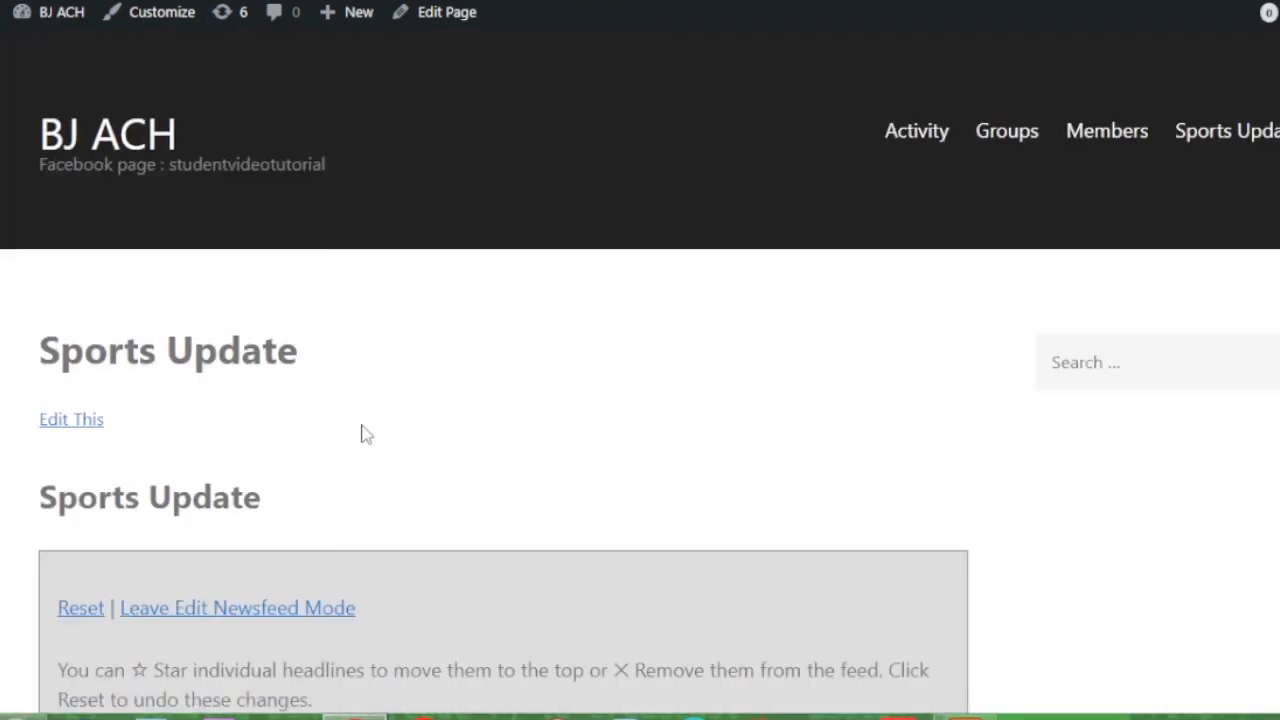
{"action": "scroll", "scroll_direction": "down", "scroll_amount": 3}
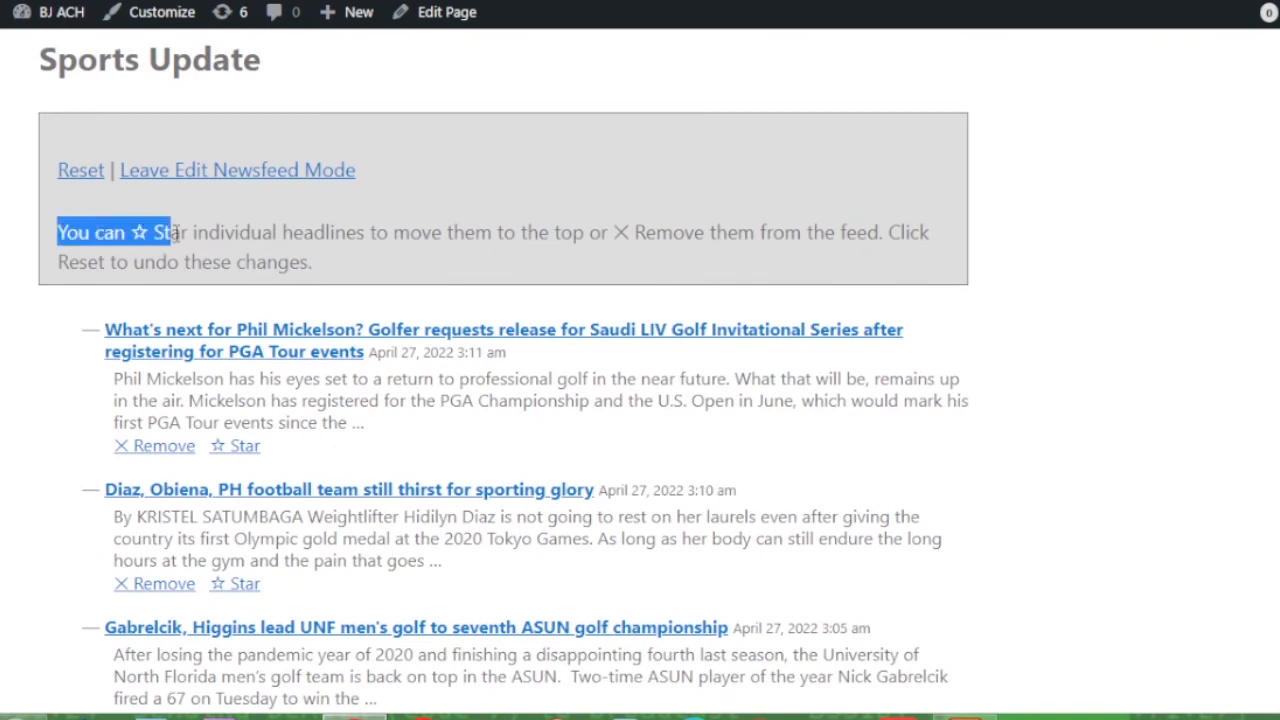
{"action": "left_click_drag", "start_coordinate": [160, 232], "coordinate": [696, 232]}
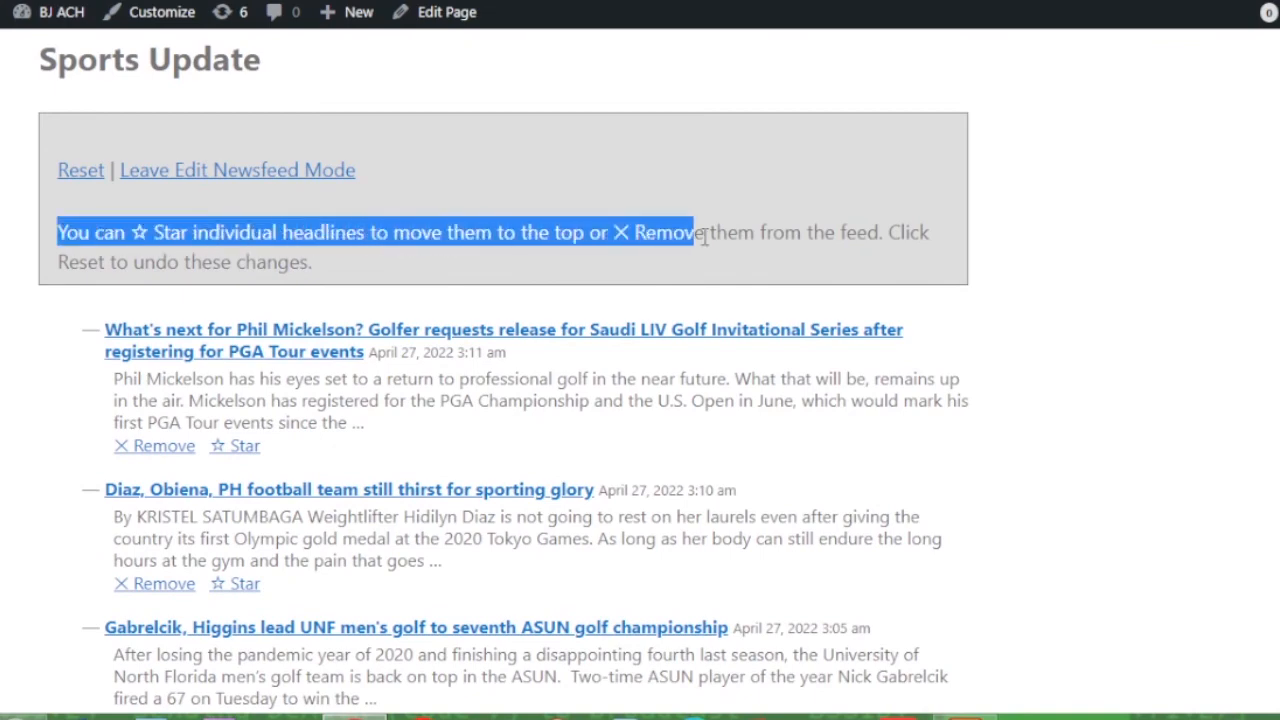
{"action": "scroll", "scroll_direction": "down", "scroll_amount": 3}
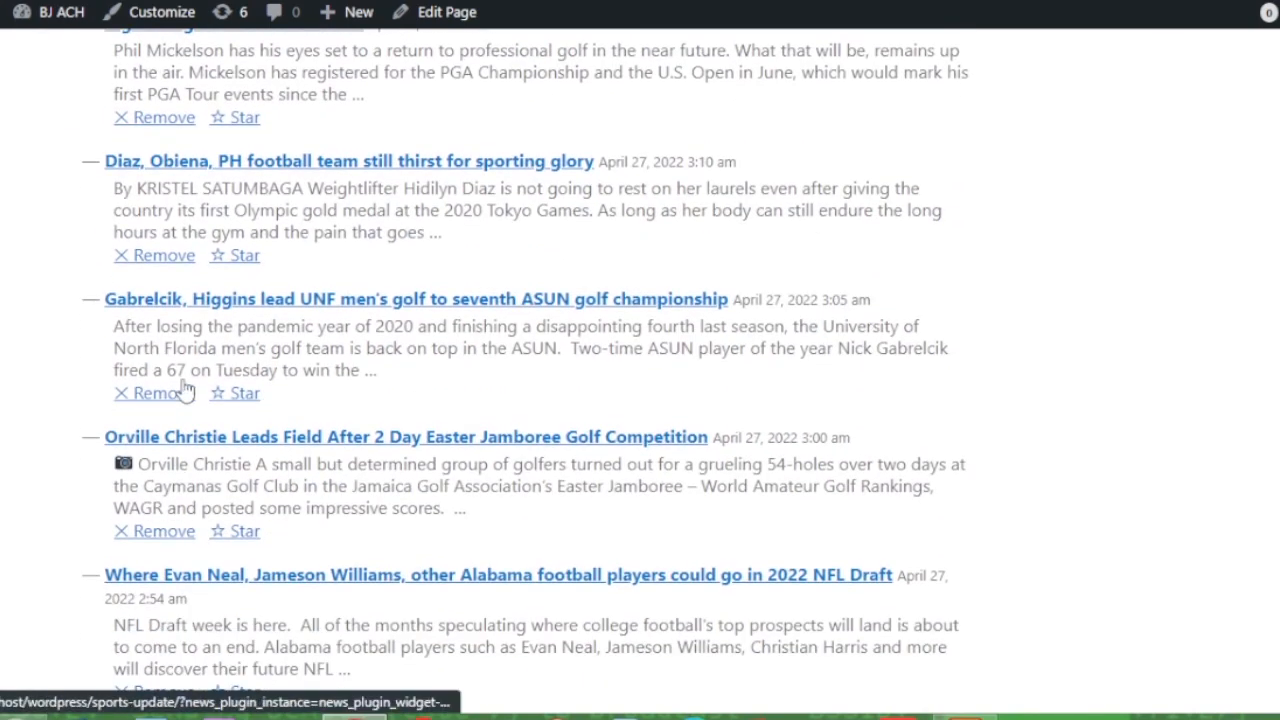
{"action": "scroll", "scroll_direction": "down", "scroll_amount": 3}
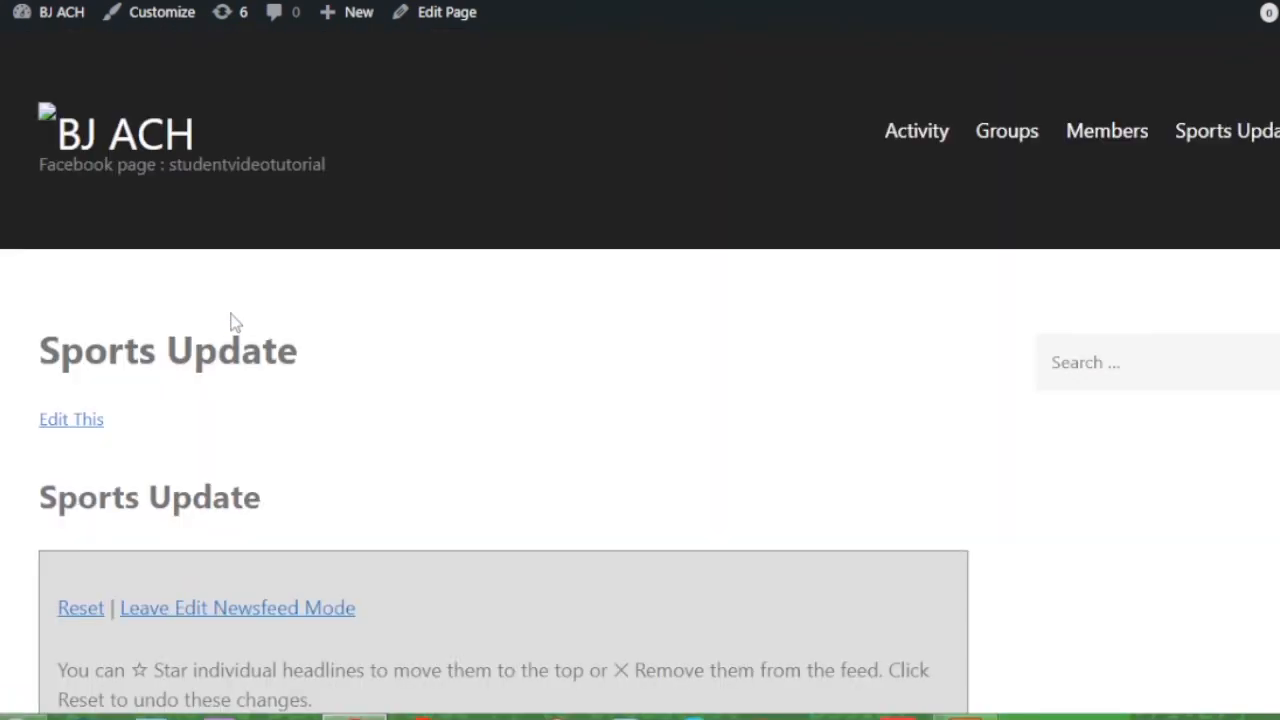
{"action": "scroll", "scroll_direction": "down", "scroll_amount": 3}
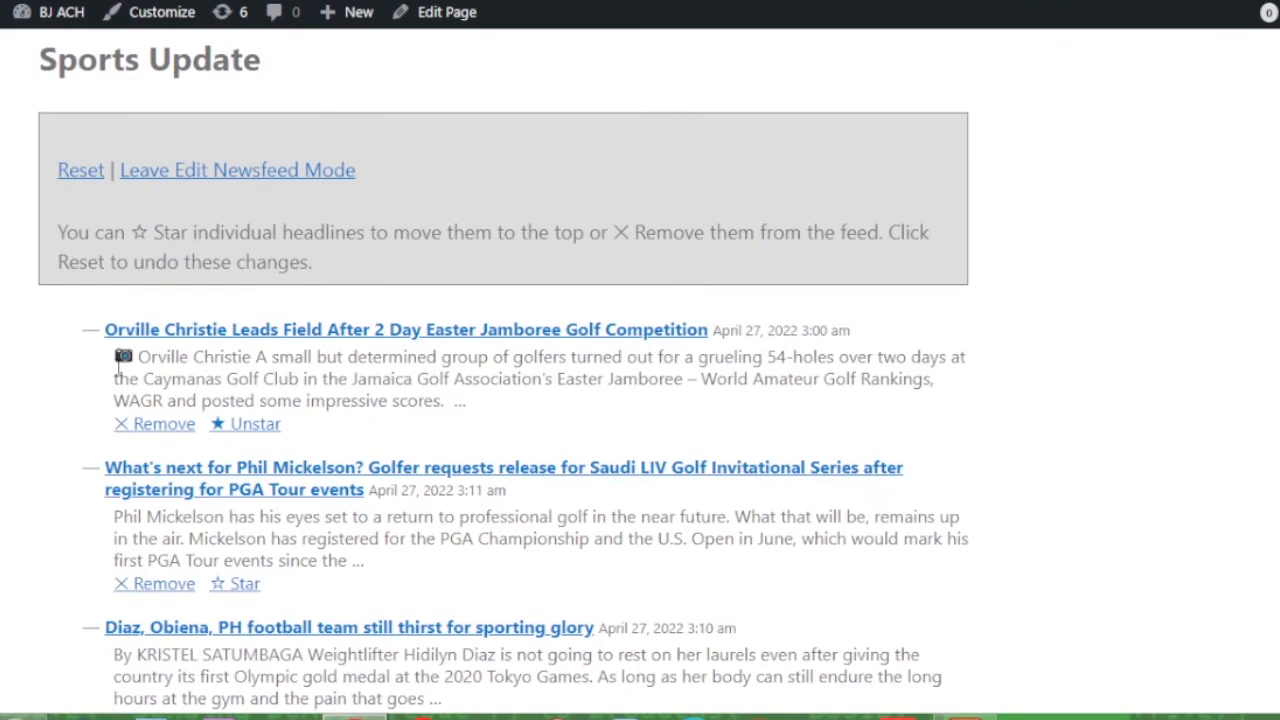
{"action": "scroll", "scroll_direction": "down", "scroll_amount": 3}
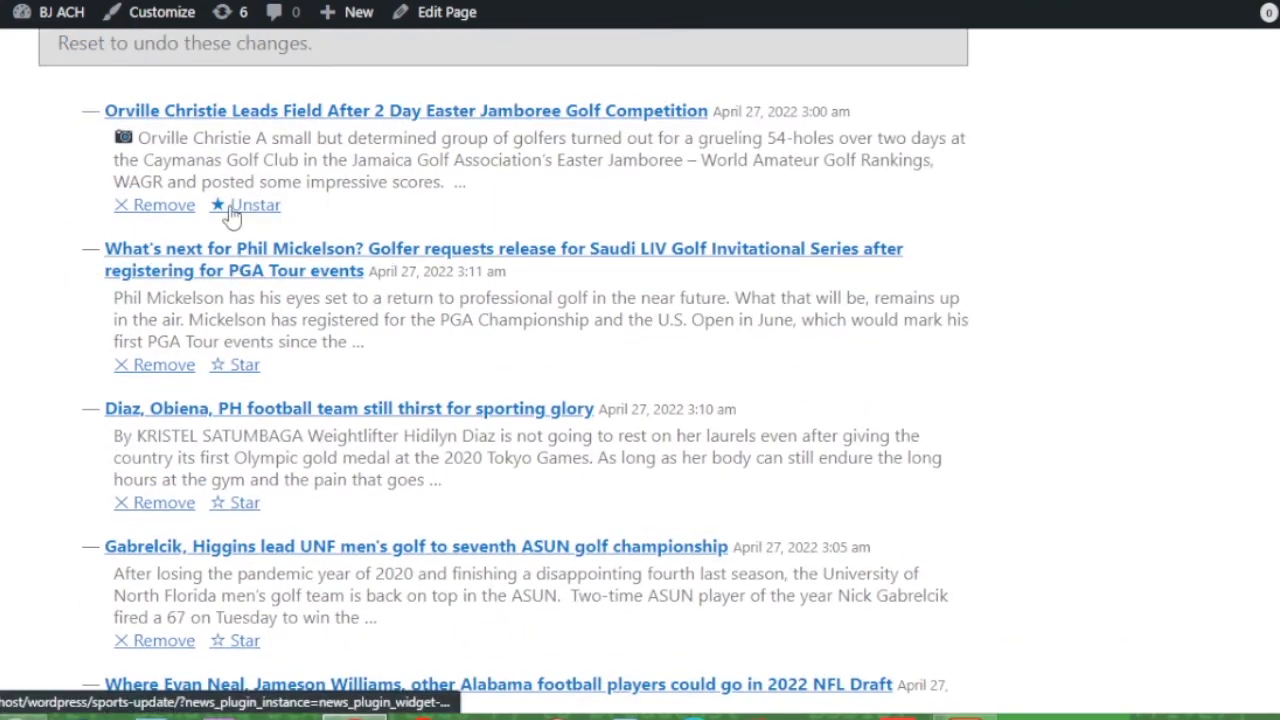
{"action": "scroll", "scroll_direction": "down", "scroll_amount": 3}
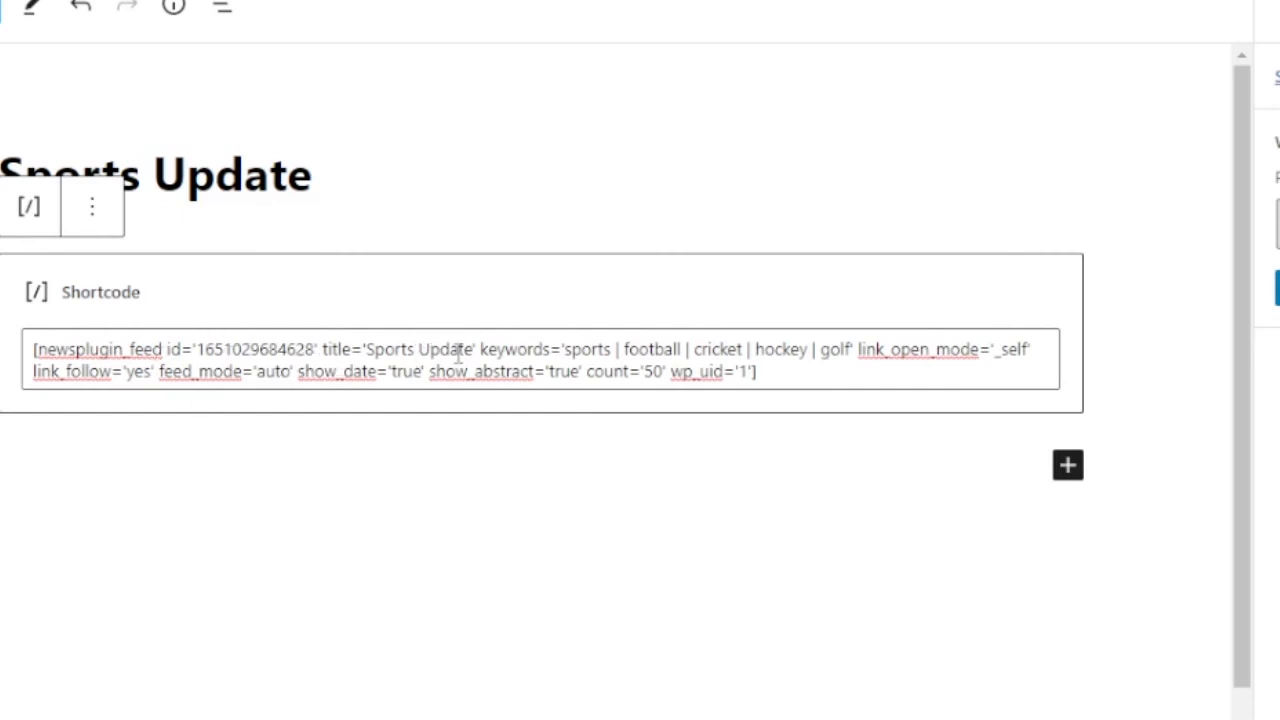
{"action": "mouse_move", "coordinate": [716, 352]}
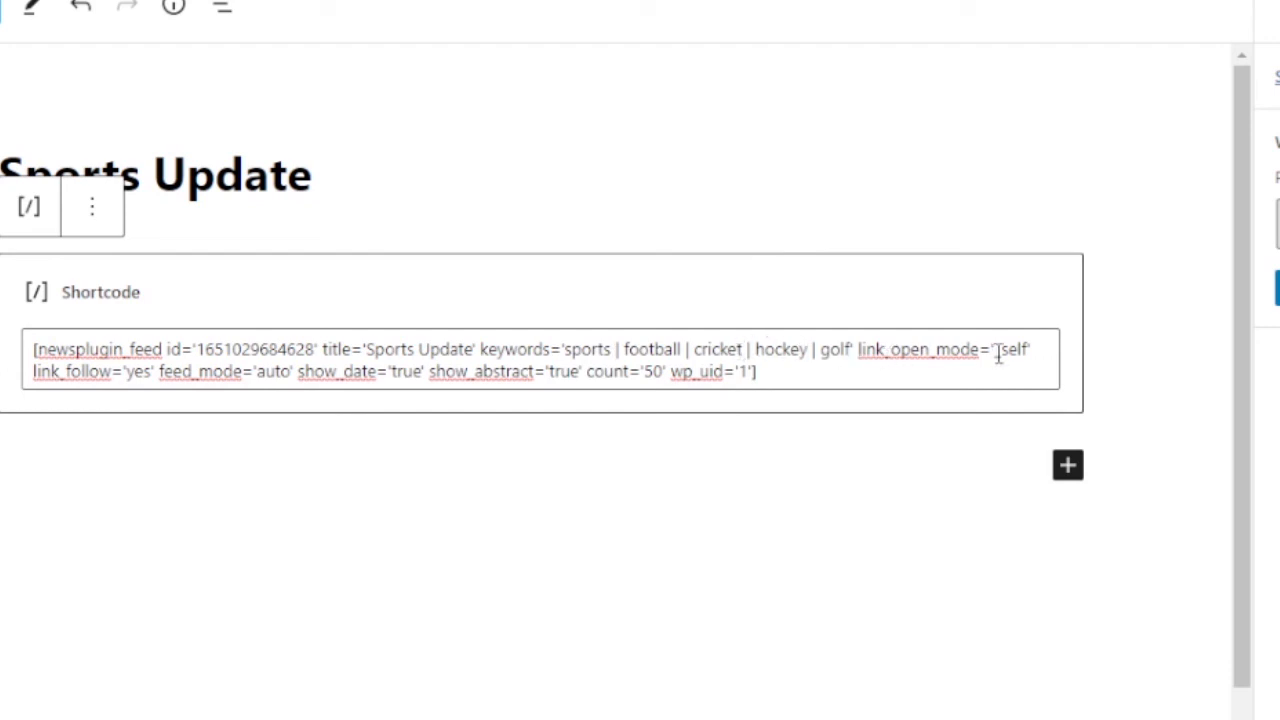
Step: Change count='50' to count='100' in the page's Shortcode block
{"action": "double_click", "coordinate": [652, 370]}
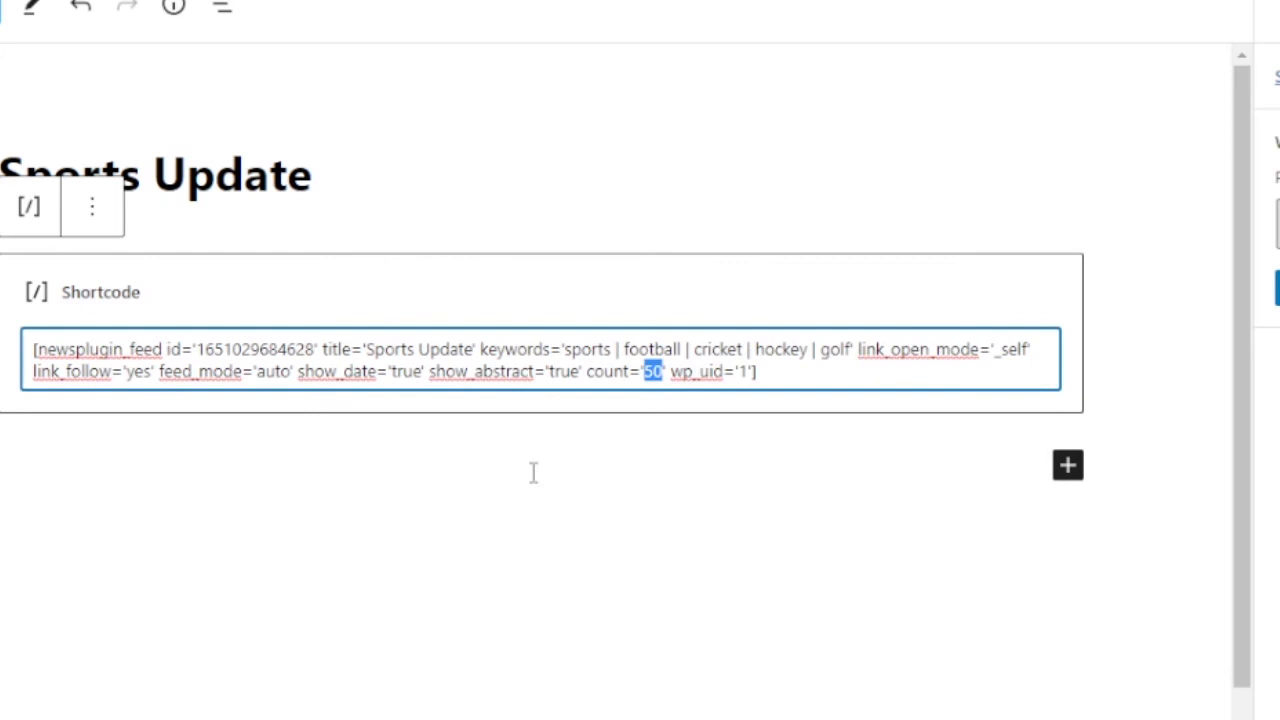
{"action": "type", "text": "100"}
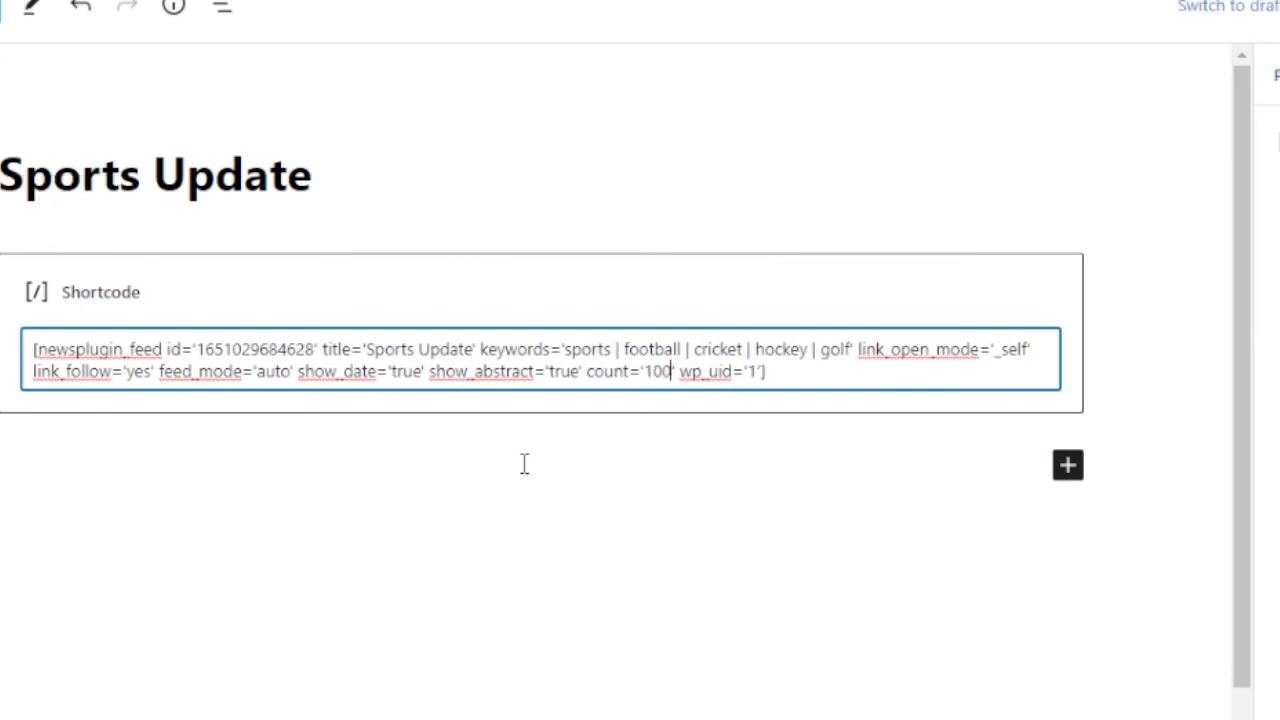